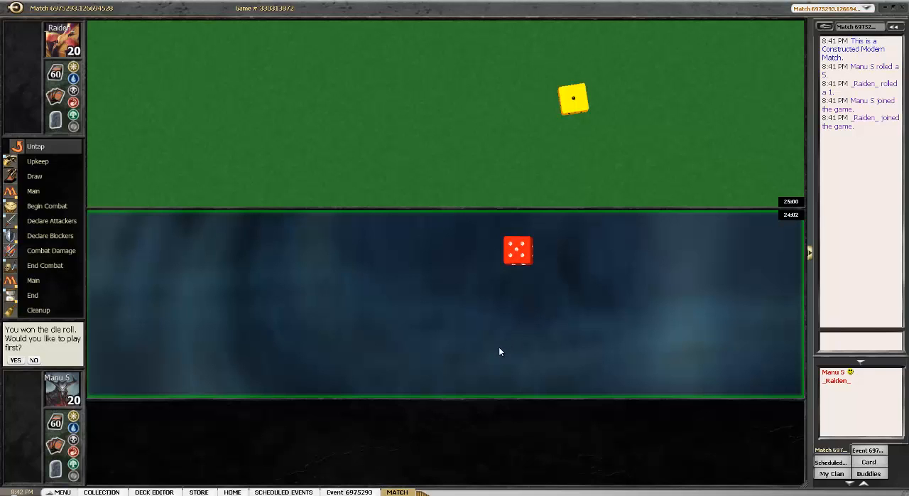
{"action": "mouse_move", "coordinate": [494, 341]}
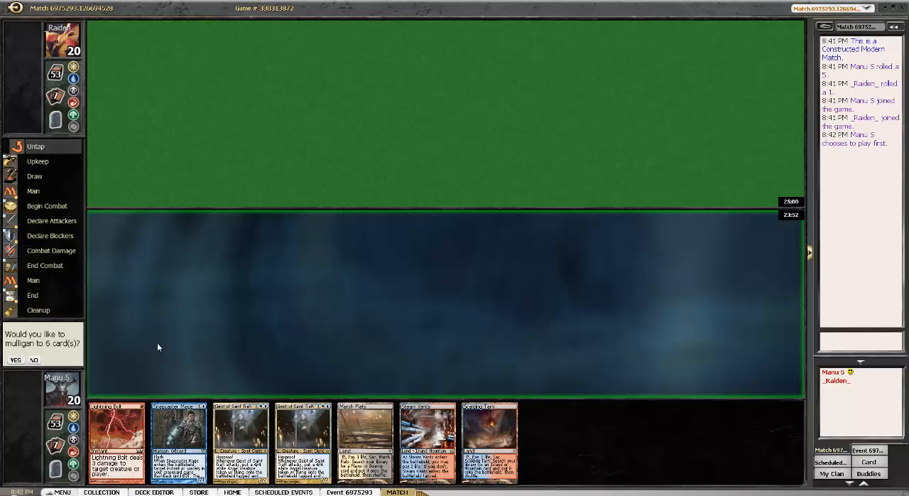
{"action": "mouse_move", "coordinate": [66, 378]}
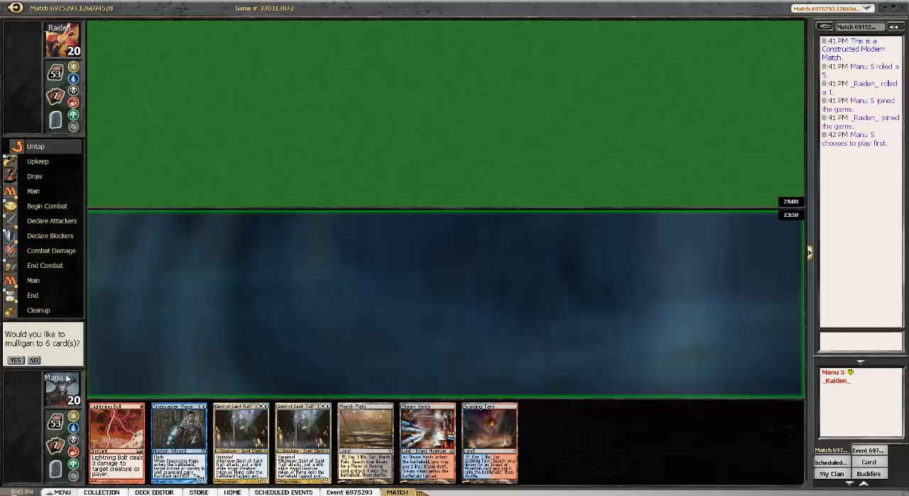
- Keep the seven-card hand and play Steam Vents as the turn-one land
{"action": "left_click", "coordinate": [34, 360]}
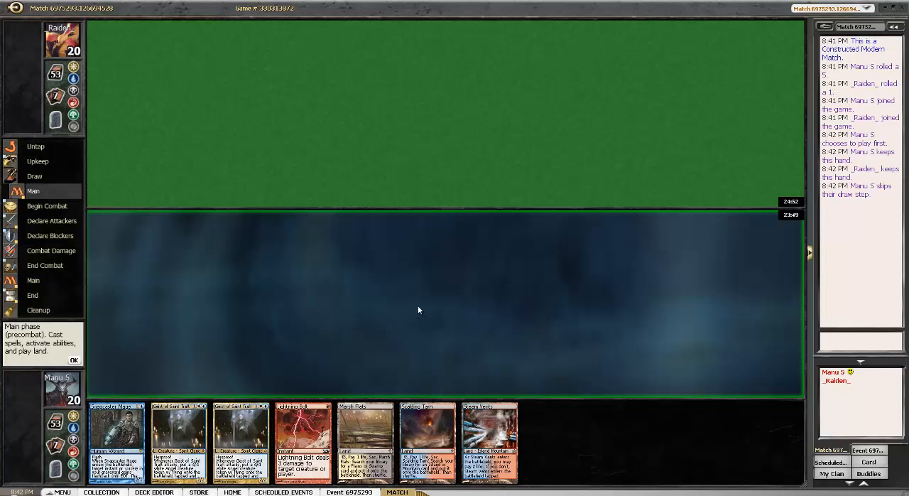
{"action": "mouse_move", "coordinate": [465, 321]}
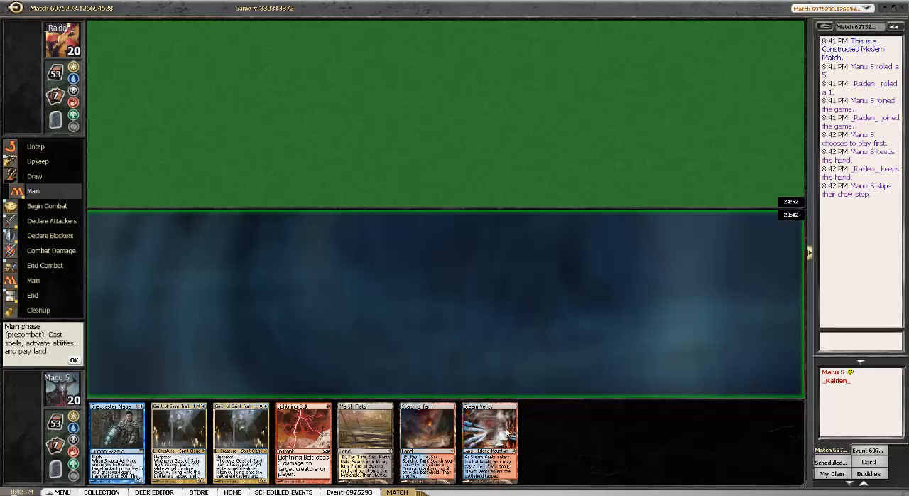
{"action": "left_click", "coordinate": [488, 440]}
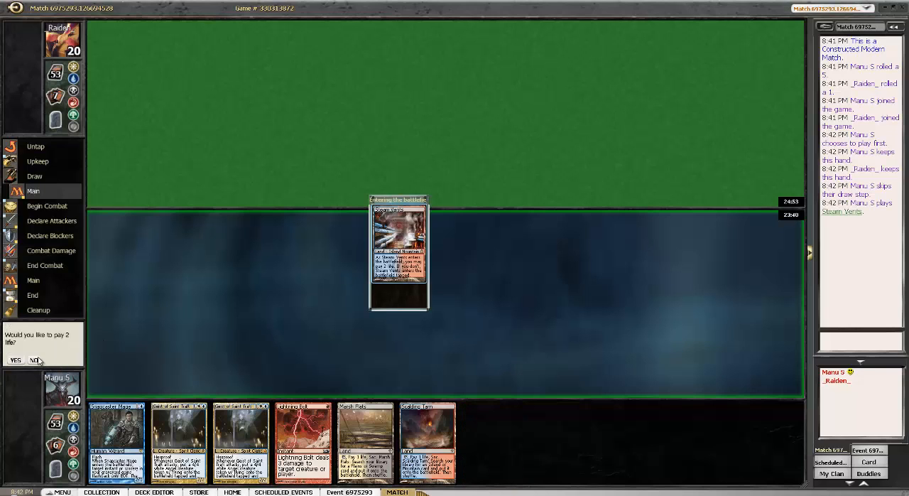
- Decline paying 2 life so Steam Vents enters untapped-free
{"action": "left_click", "coordinate": [34, 359]}
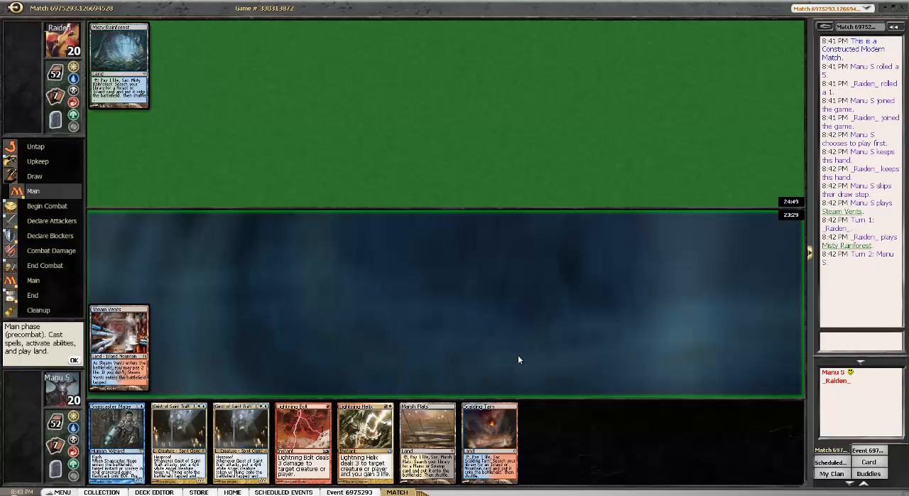
{"action": "mouse_move", "coordinate": [509, 357]}
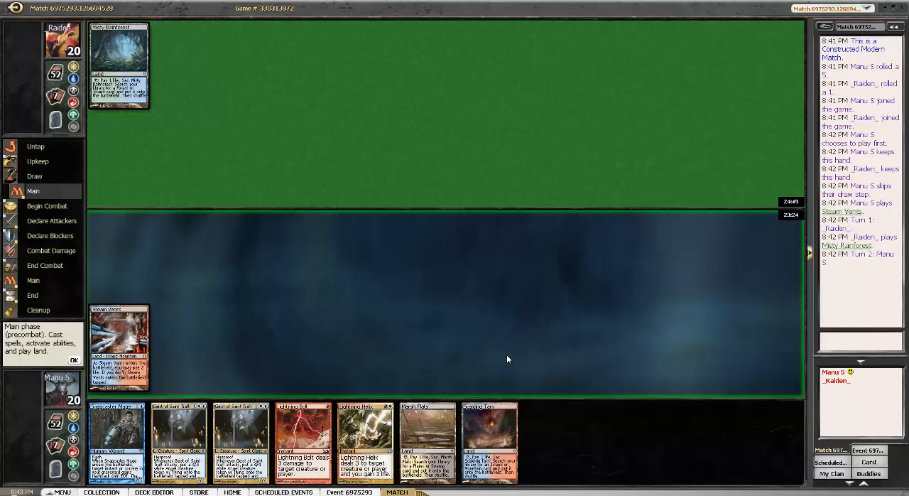
{"action": "mouse_move", "coordinate": [471, 327]}
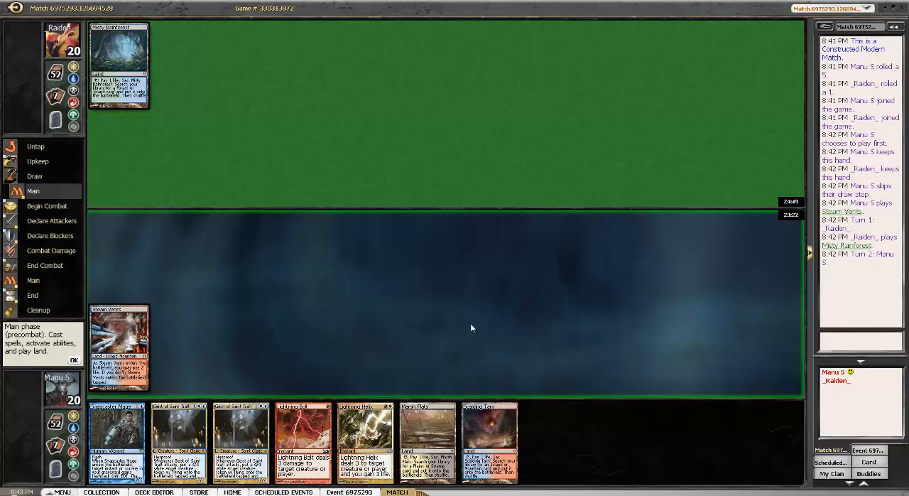
{"action": "mouse_move", "coordinate": [469, 340]}
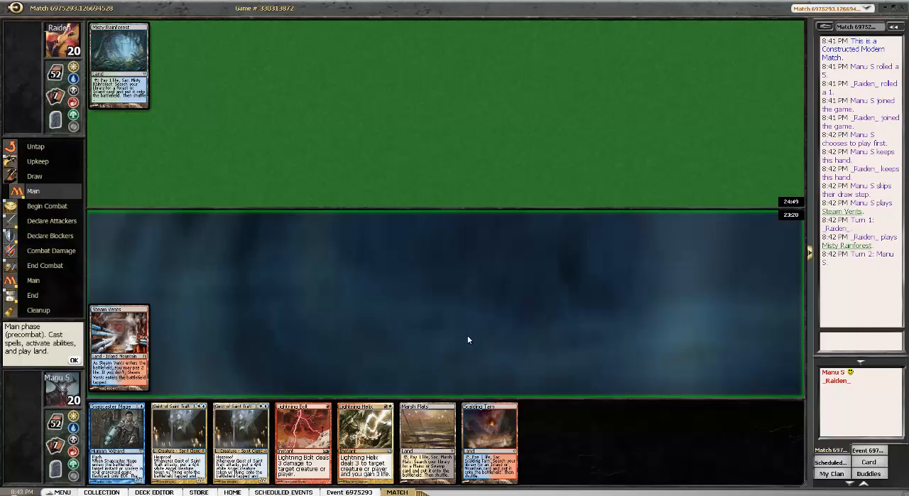
{"action": "mouse_move", "coordinate": [520, 354]}
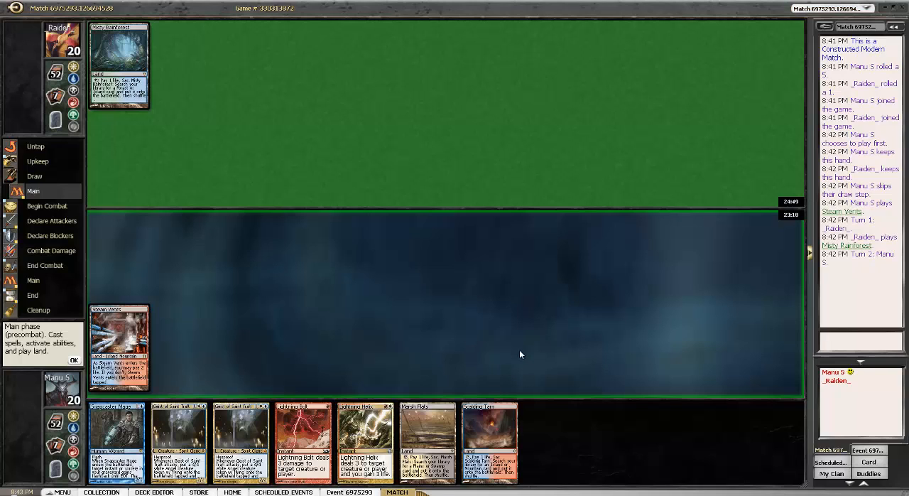
{"action": "mouse_move", "coordinate": [510, 360]}
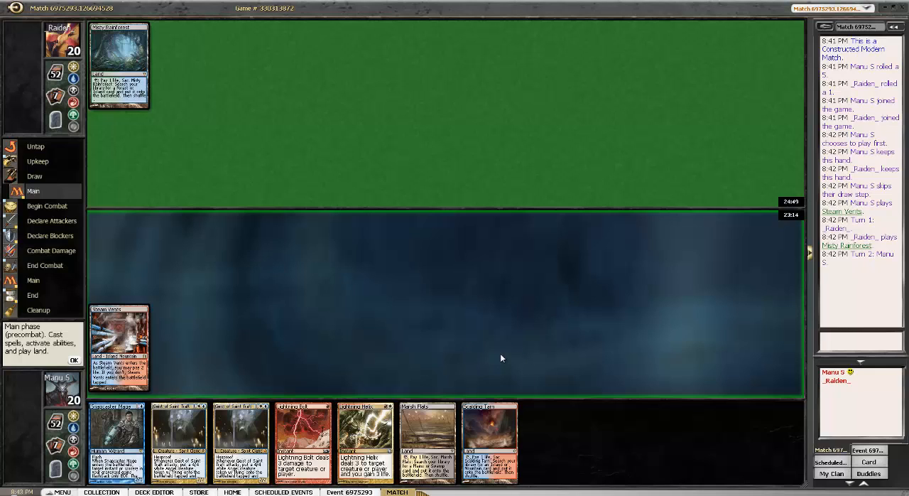
{"action": "mouse_move", "coordinate": [504, 355]}
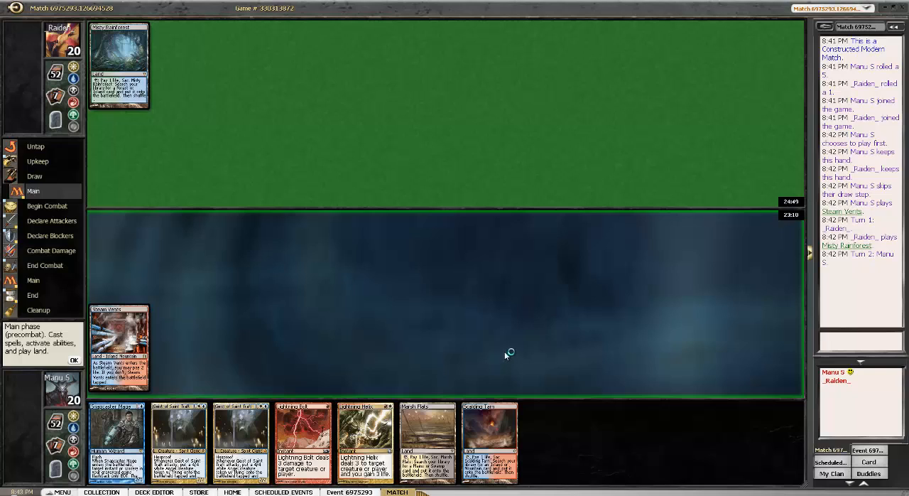
{"action": "mouse_move", "coordinate": [448, 312]}
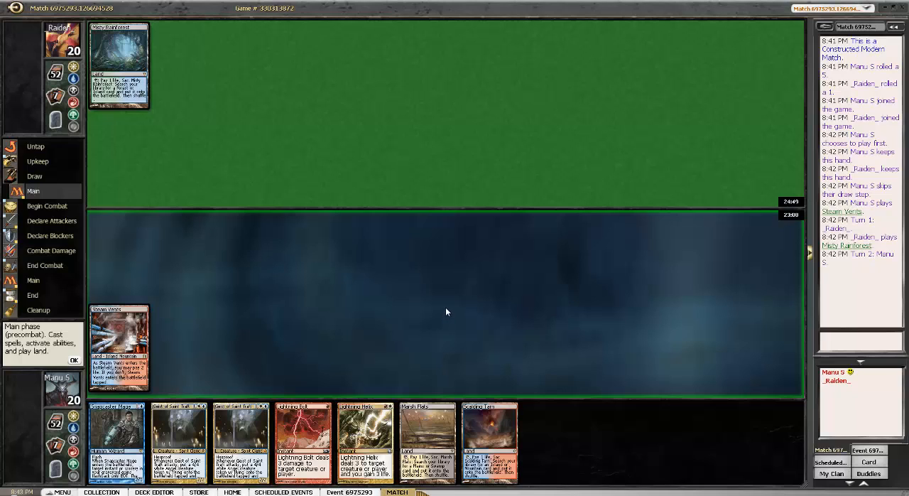
{"action": "mouse_move", "coordinate": [440, 349]}
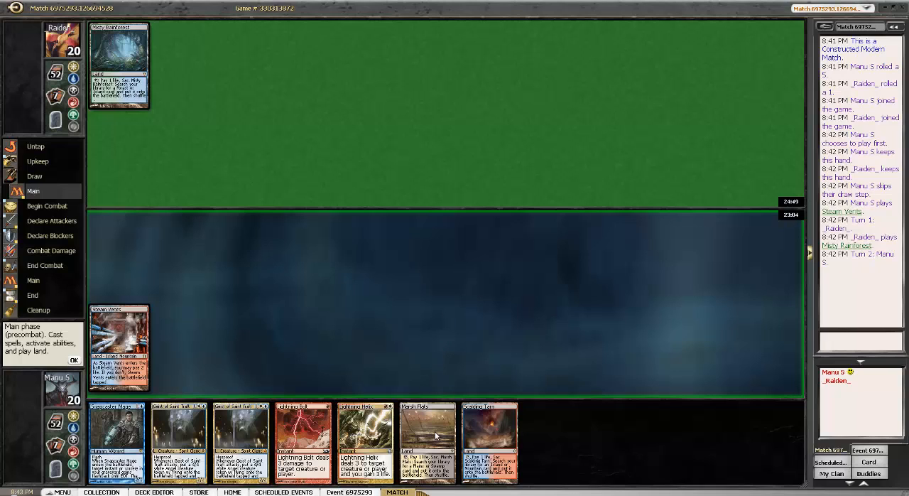
{"action": "mouse_move", "coordinate": [452, 324]}
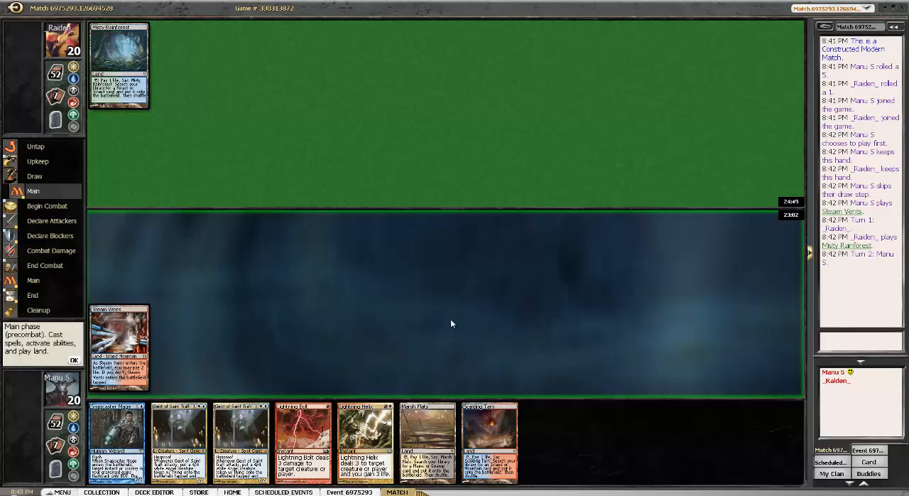
{"action": "mouse_move", "coordinate": [488, 433]}
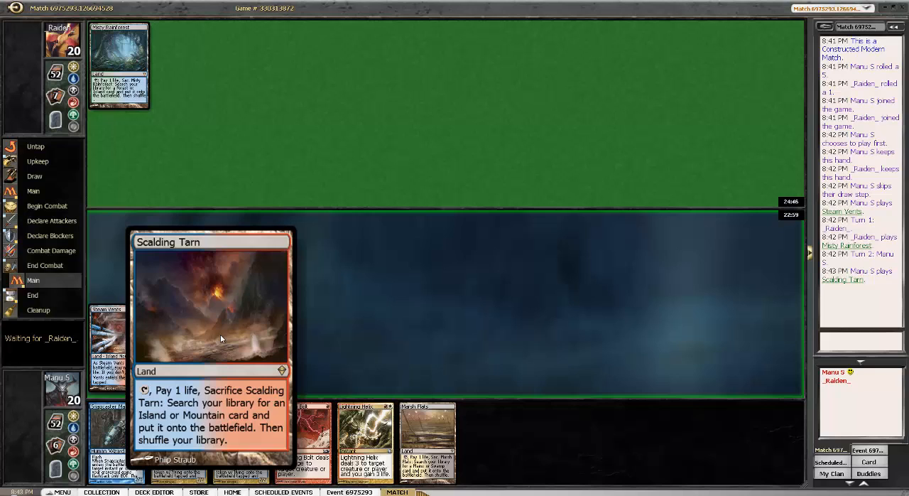
- Pass priority through turn two while the opponent activates Misty Rainforest
{"action": "left_click", "coordinate": [32, 295]}
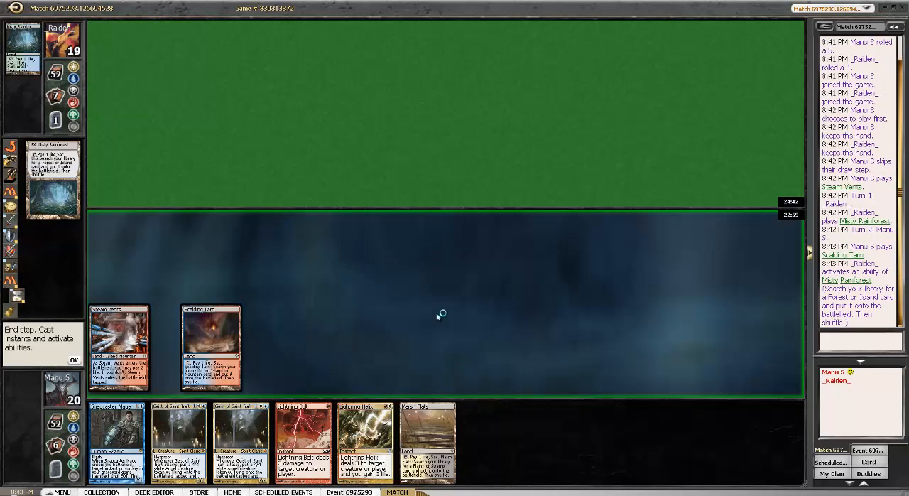
{"action": "left_click", "coordinate": [74, 360]}
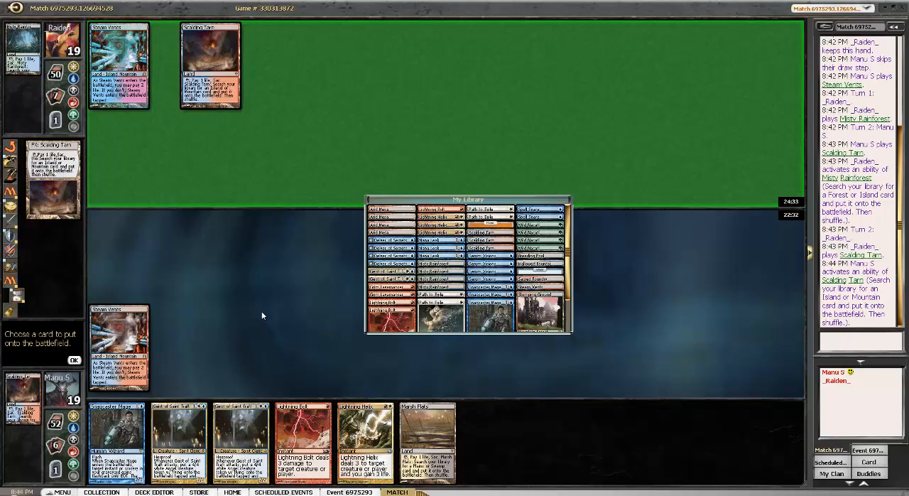
{"action": "mouse_move", "coordinate": [574, 360]}
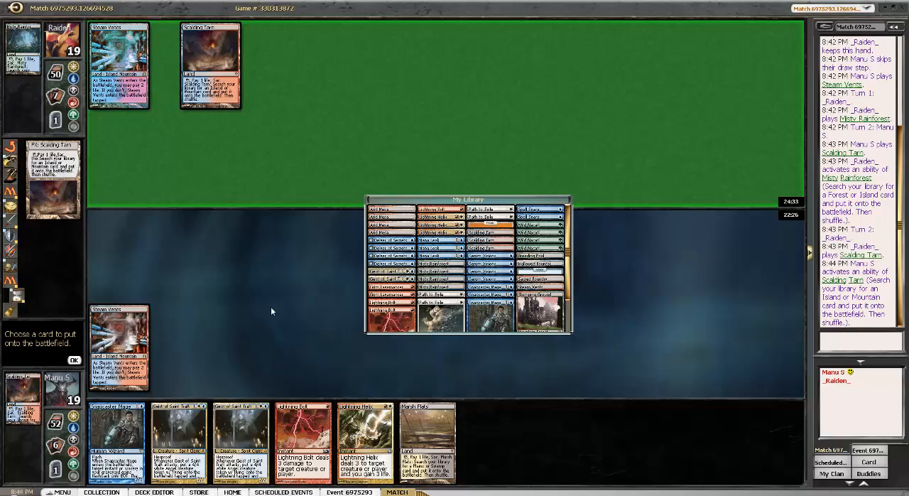
{"action": "mouse_move", "coordinate": [623, 277]}
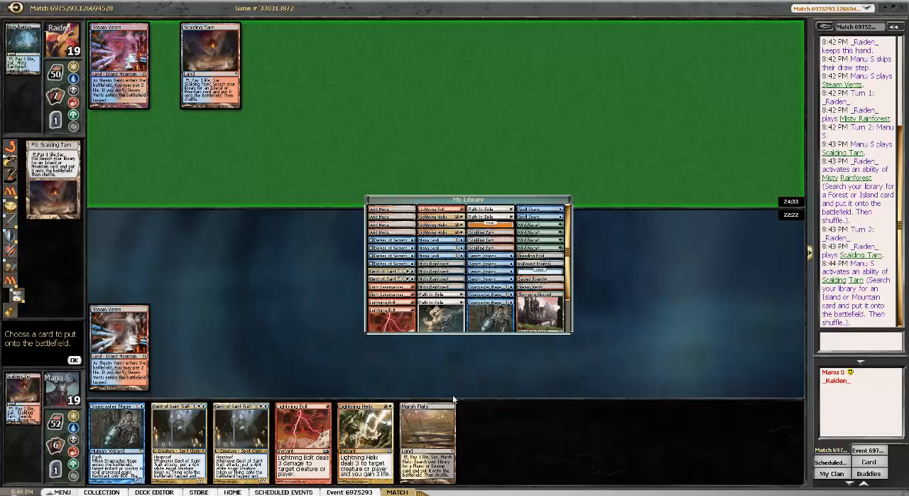
{"action": "mouse_move", "coordinate": [169, 385]}
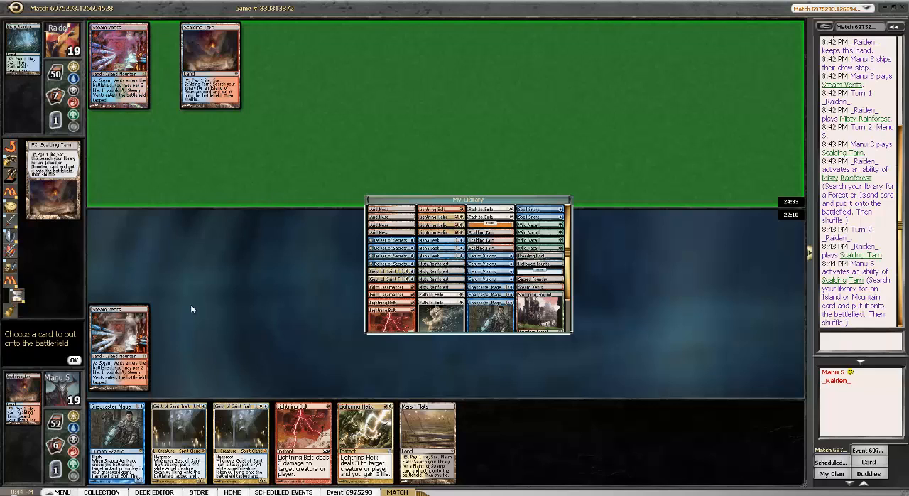
{"action": "mouse_move", "coordinate": [263, 317]}
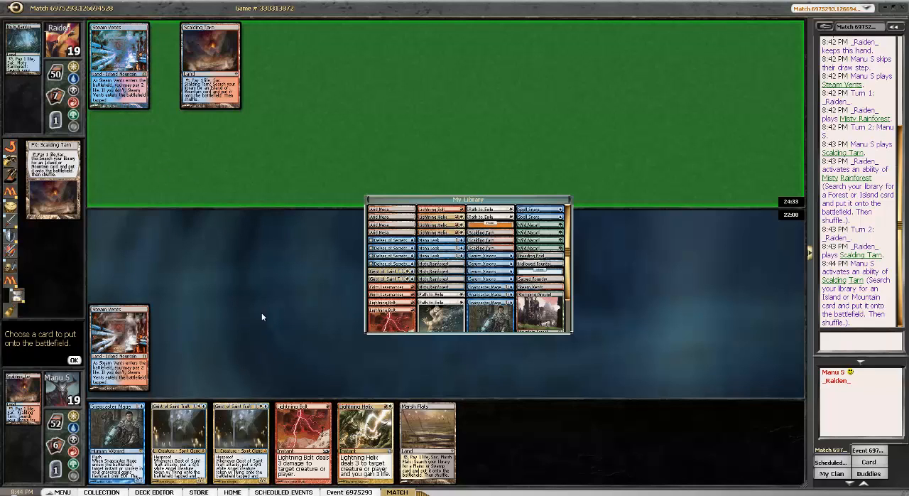
{"action": "mouse_move", "coordinate": [338, 292]}
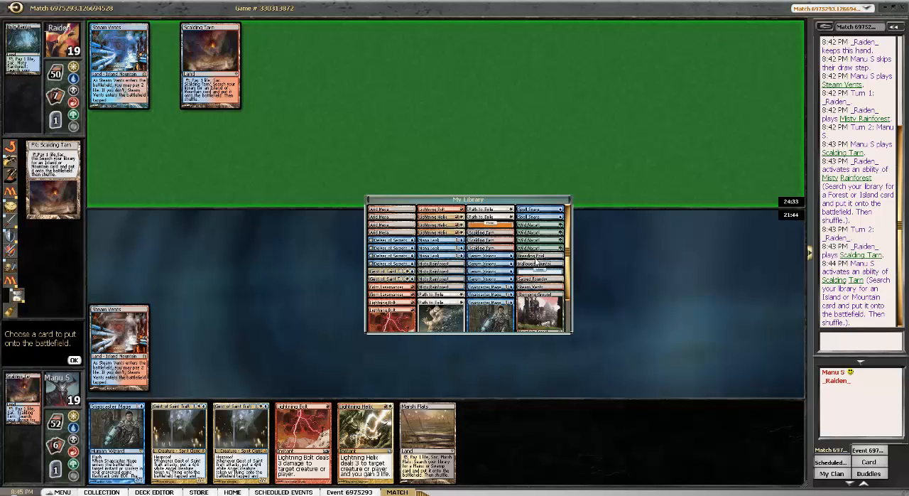
{"action": "mouse_move", "coordinate": [540, 253]}
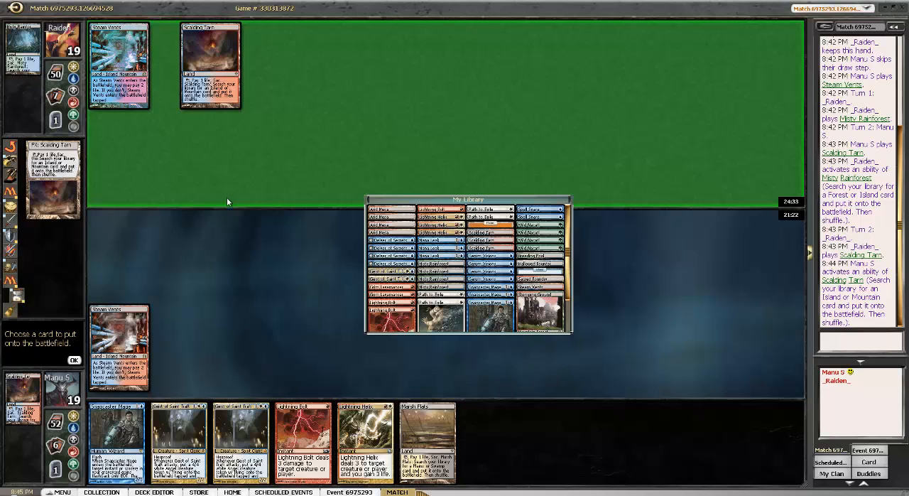
{"action": "mouse_move", "coordinate": [258, 242]}
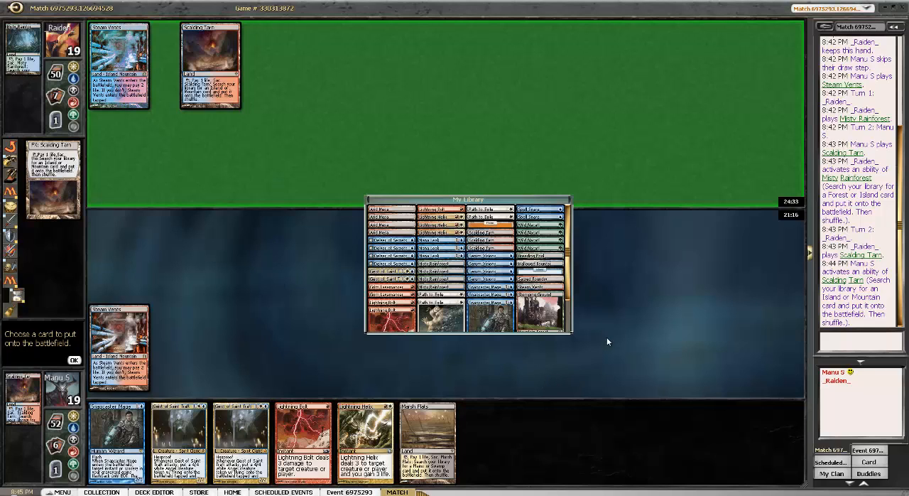
{"action": "mouse_move", "coordinate": [642, 315]}
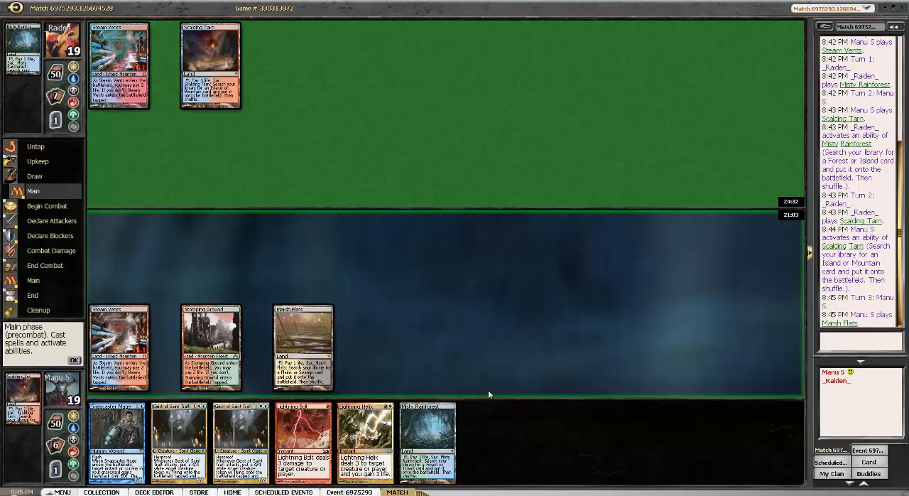
- Cast Lightning Bolt at Deceiver Exarch, paying with mana chosen from a land
{"action": "left_click", "coordinate": [301, 347]}
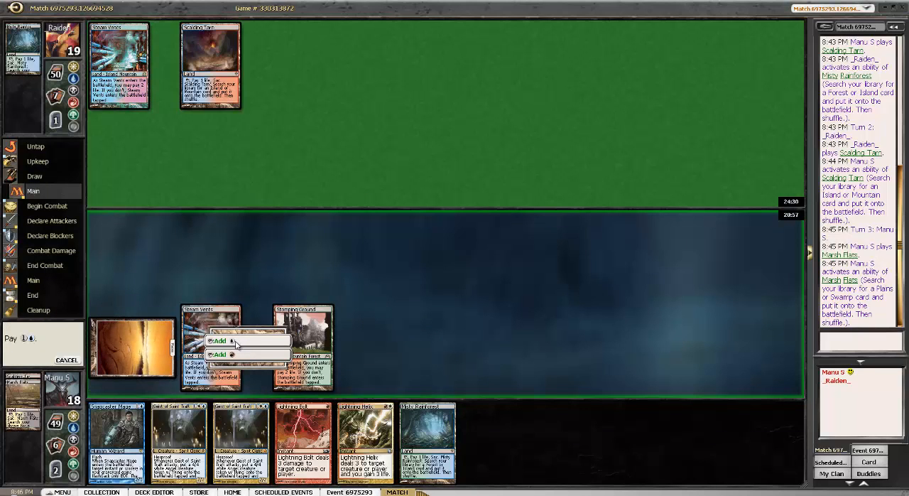
{"action": "left_click", "coordinate": [218, 341]}
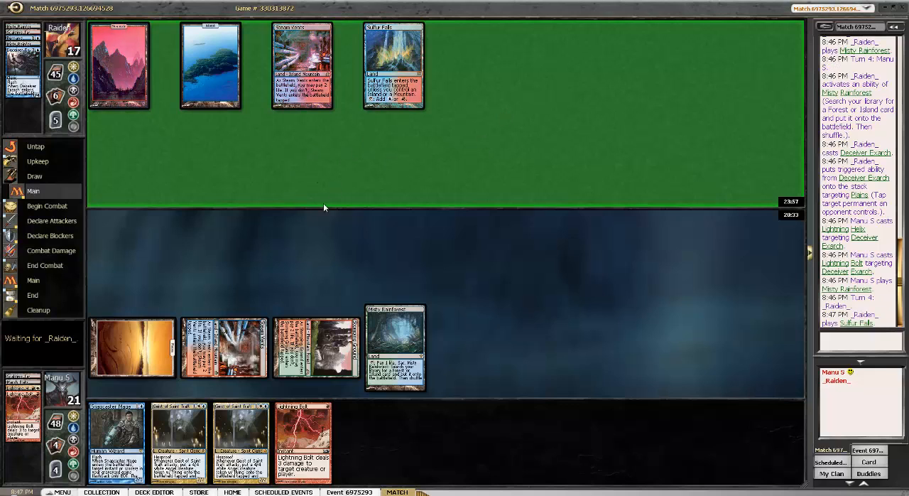
- Pass priority past the opponent's end step into turn five's precombat main phase
{"action": "left_click", "coordinate": [47, 204]}
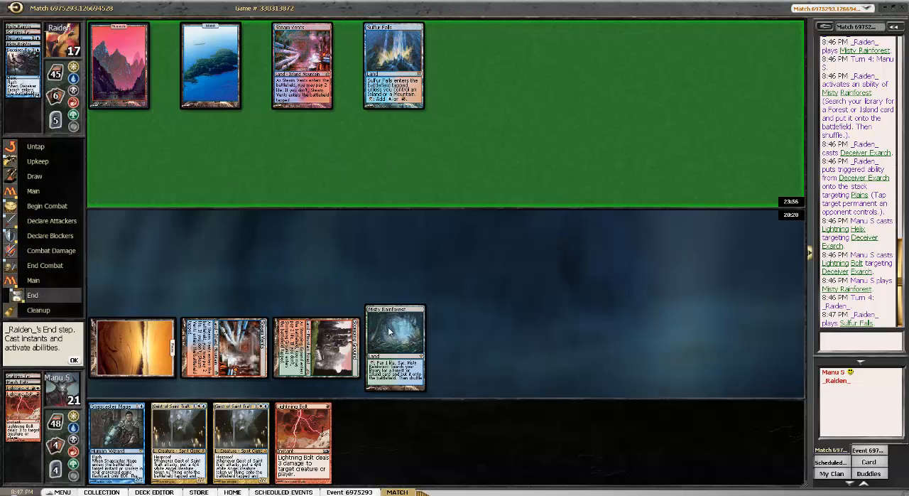
{"action": "left_click", "coordinate": [395, 347]}
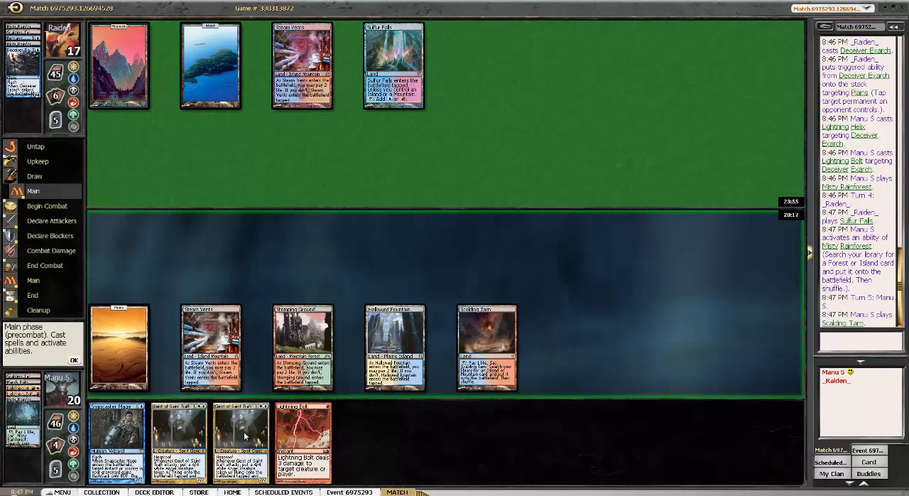
{"action": "left_click", "coordinate": [301, 348]}
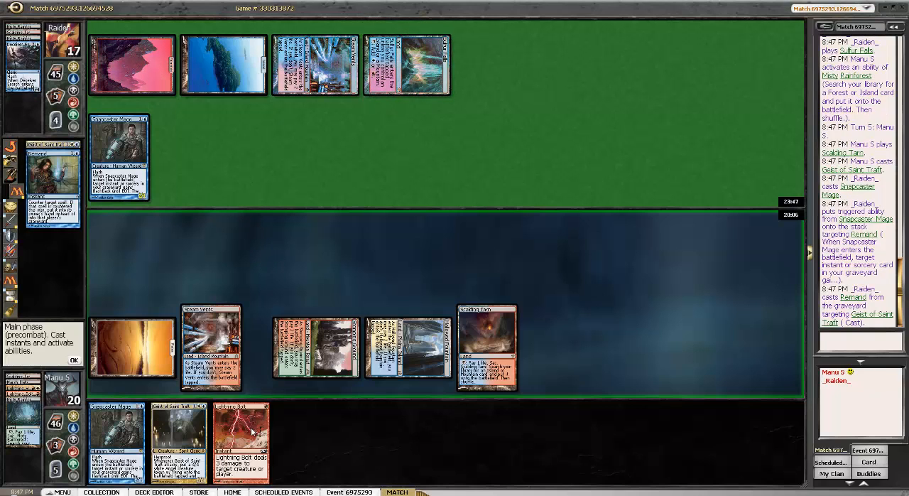
- Begin casting Lightning Bolt at Snapcaster Mage from hand
{"action": "left_click", "coordinate": [241, 440]}
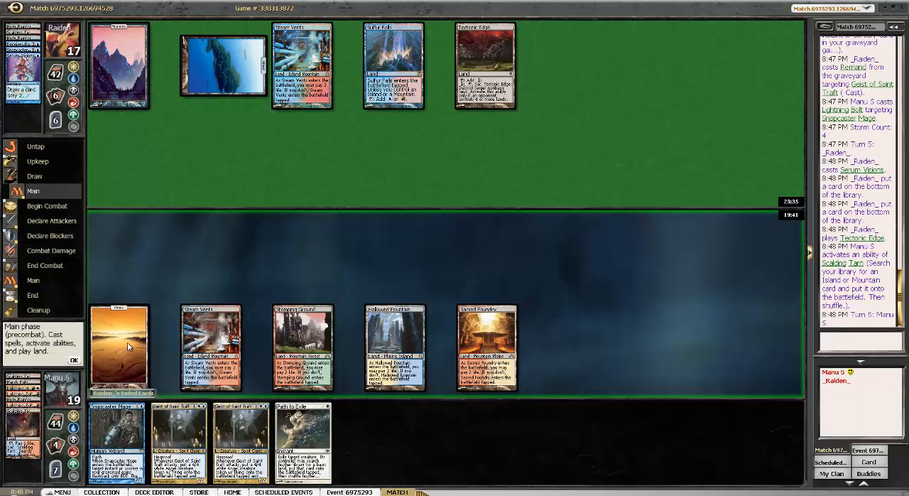
{"action": "mouse_move", "coordinate": [119, 348]}
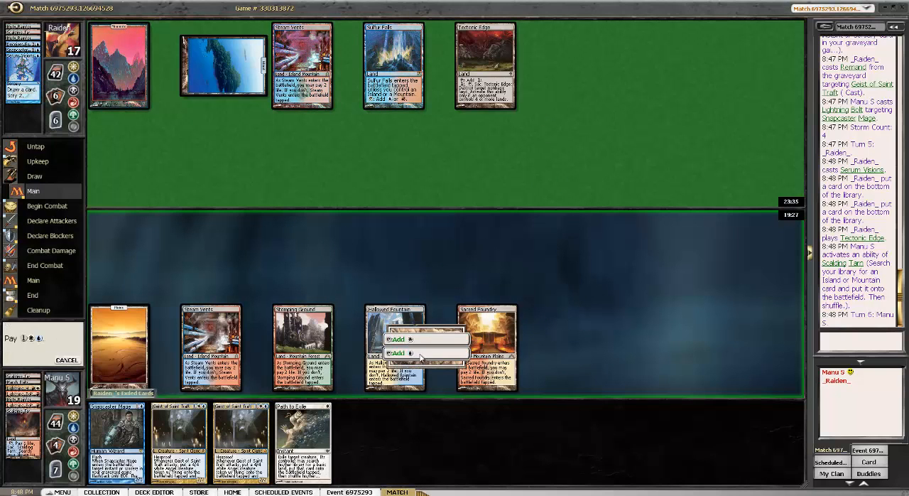
- Tap lands and choose their mana to finish casting Geist of Saint Traft
{"action": "left_click", "coordinate": [395, 338]}
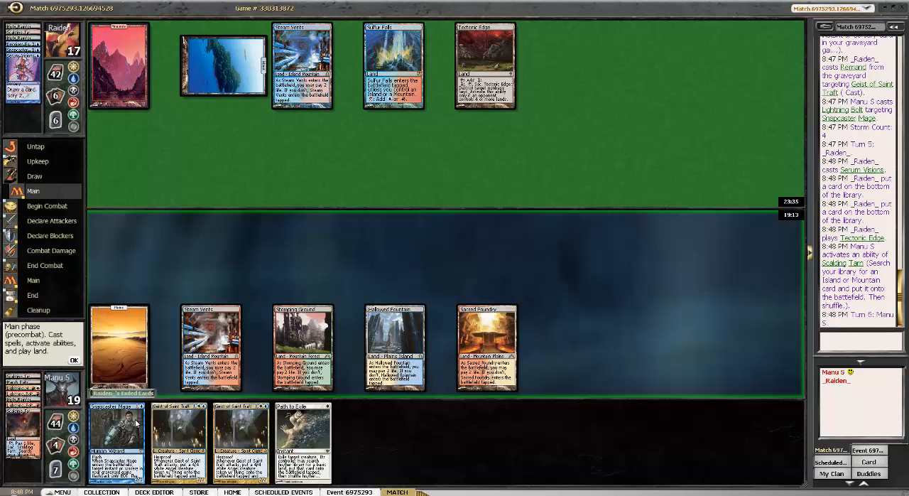
{"action": "mouse_move", "coordinate": [116, 423]}
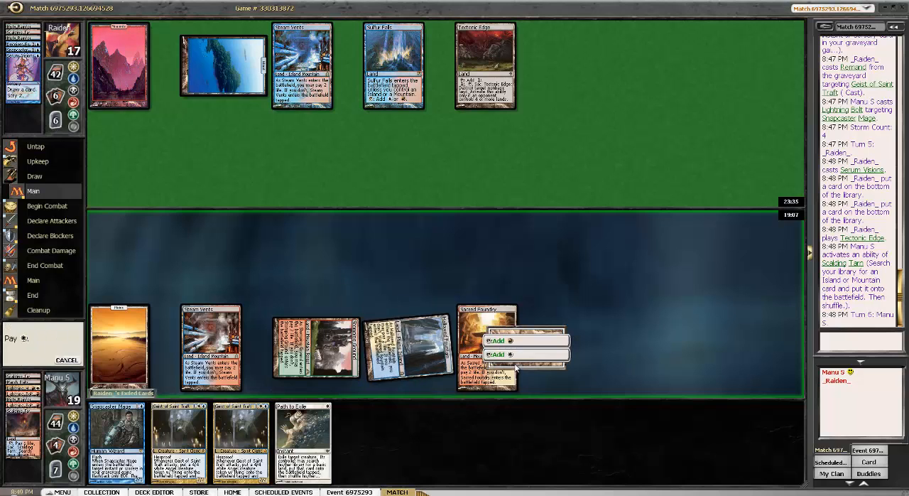
{"action": "left_click", "coordinate": [498, 355]}
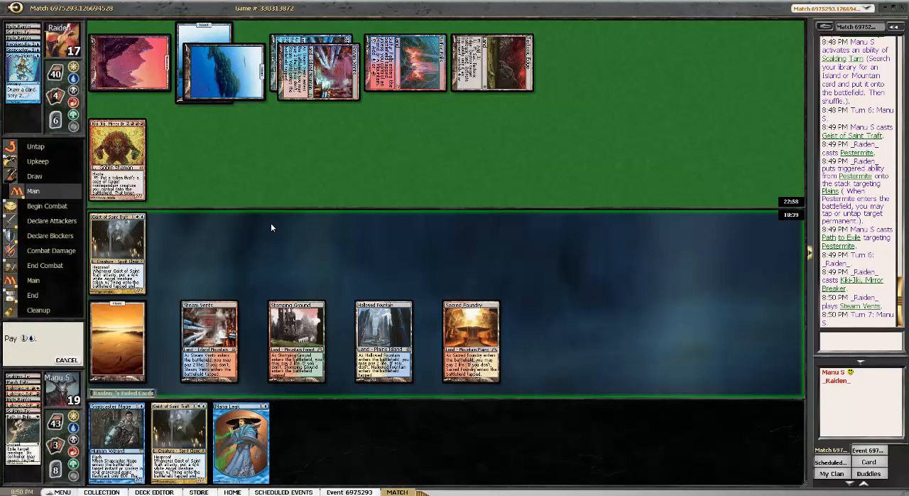
{"action": "mouse_move", "coordinate": [130, 350]}
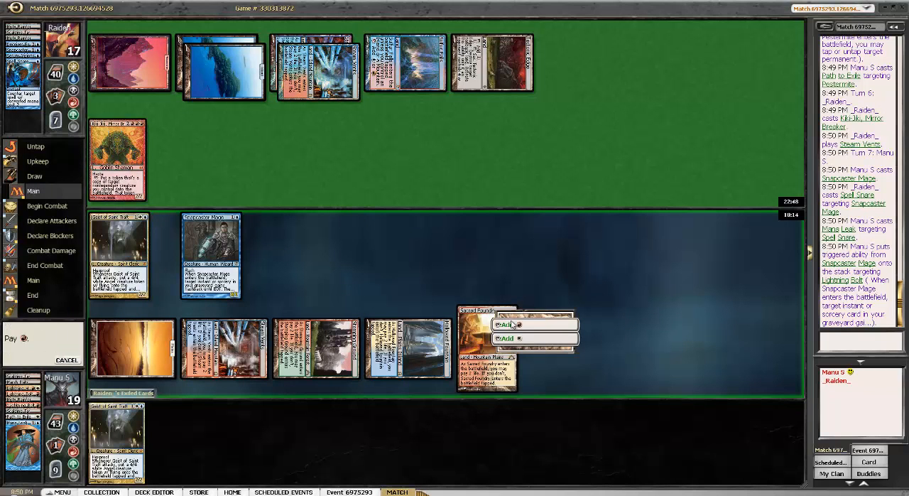
- Pay for the final spell and attack with Geist of Saint Traft until the opponent concedes
{"action": "left_click", "coordinate": [509, 323]}
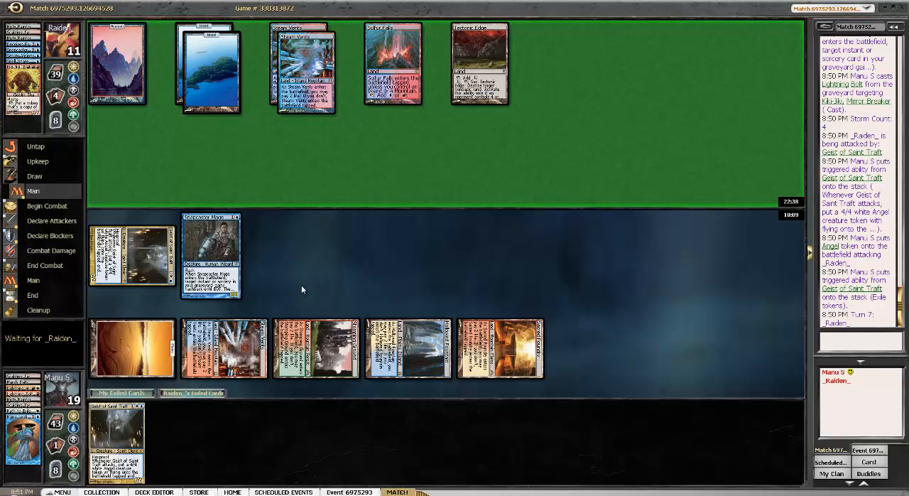
{"action": "mouse_move", "coordinate": [363, 186]}
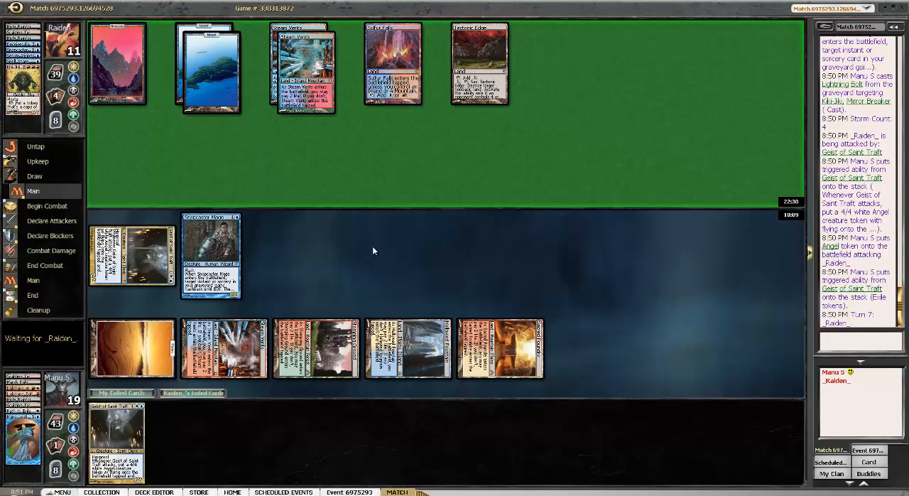
{"action": "mouse_move", "coordinate": [378, 244]}
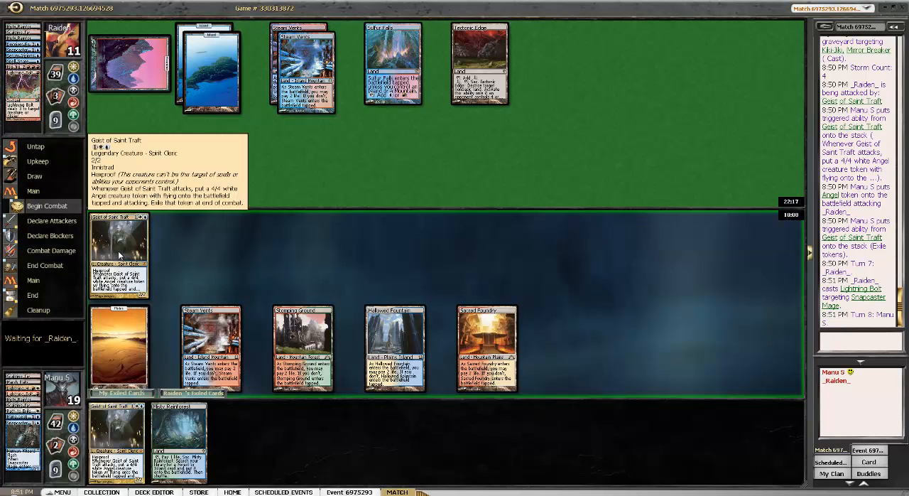
{"action": "left_click", "coordinate": [51, 220]}
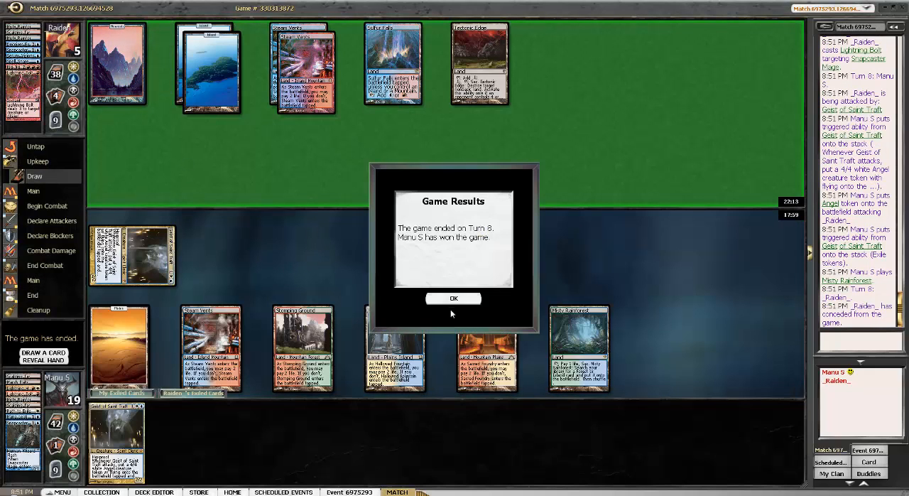
- Acknowledge the game-one win in the Game Results dialog
{"action": "left_click", "coordinate": [453, 299]}
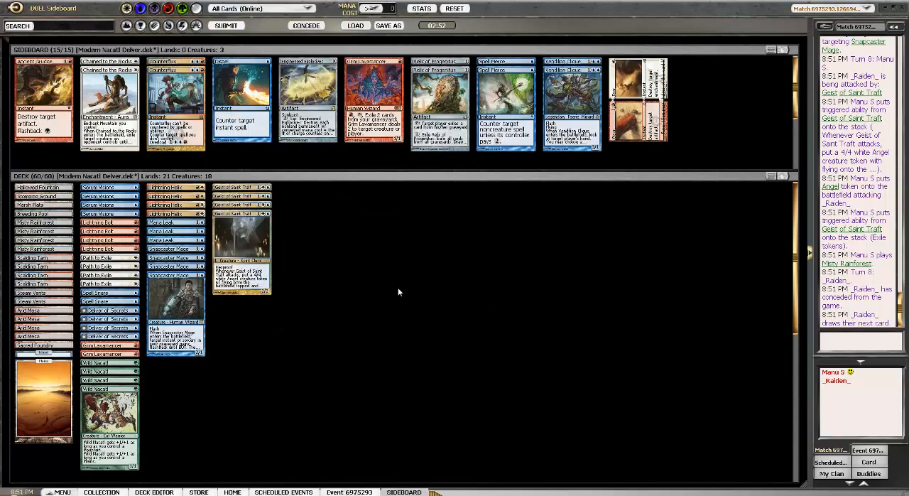
{"action": "mouse_move", "coordinate": [398, 260]}
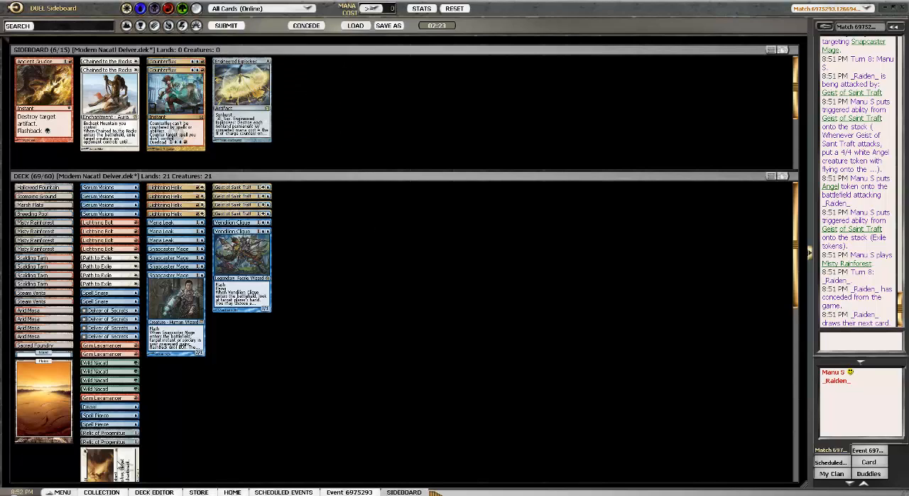
{"action": "mouse_move", "coordinate": [348, 292]}
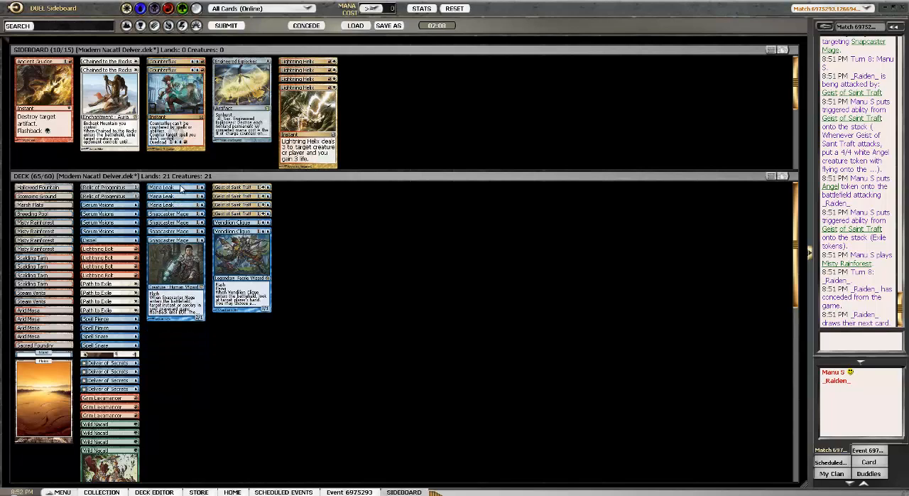
{"action": "mouse_move", "coordinate": [367, 260]}
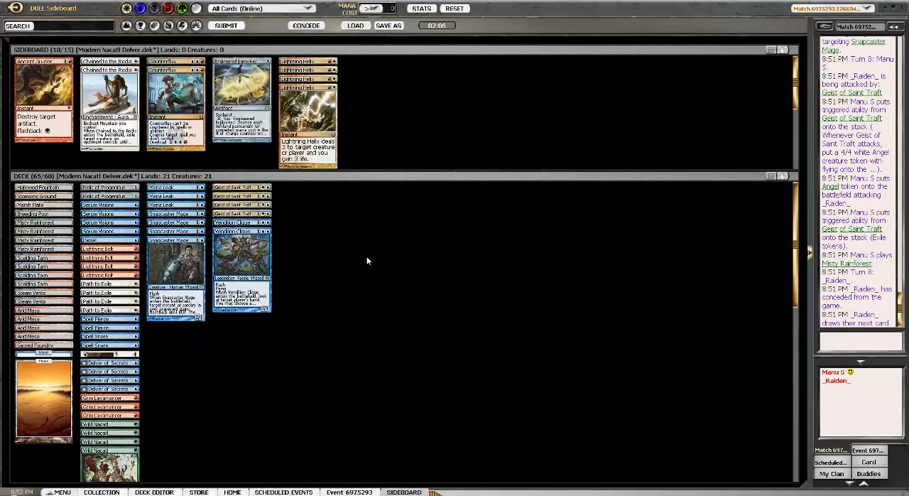
{"action": "mouse_move", "coordinate": [318, 342]}
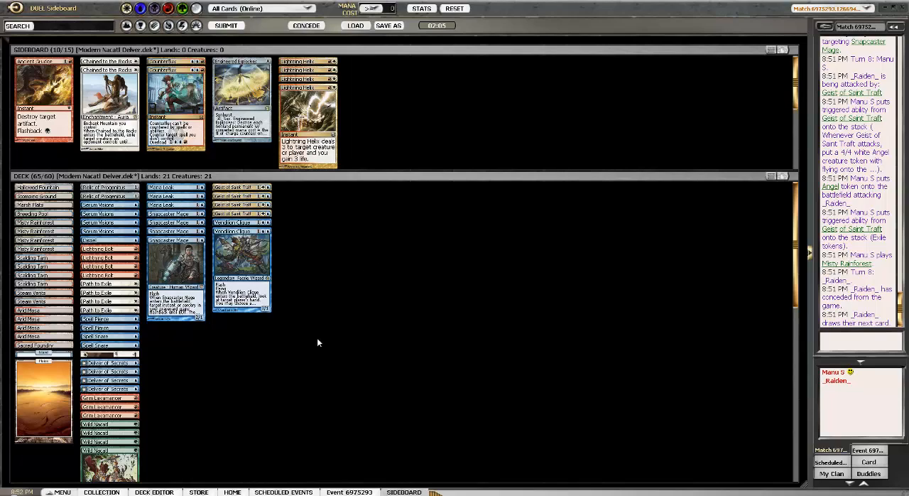
{"action": "mouse_move", "coordinate": [191, 400]}
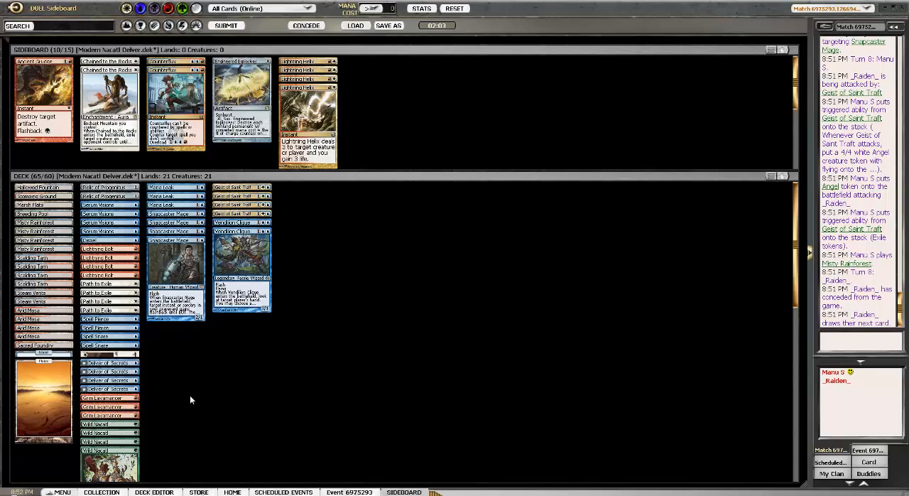
{"action": "mouse_move", "coordinate": [366, 318]}
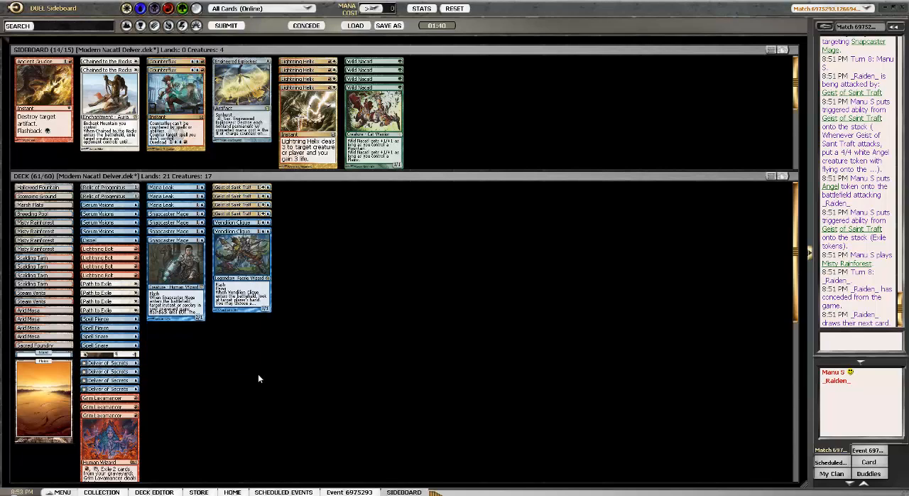
{"action": "mouse_move", "coordinate": [369, 271]}
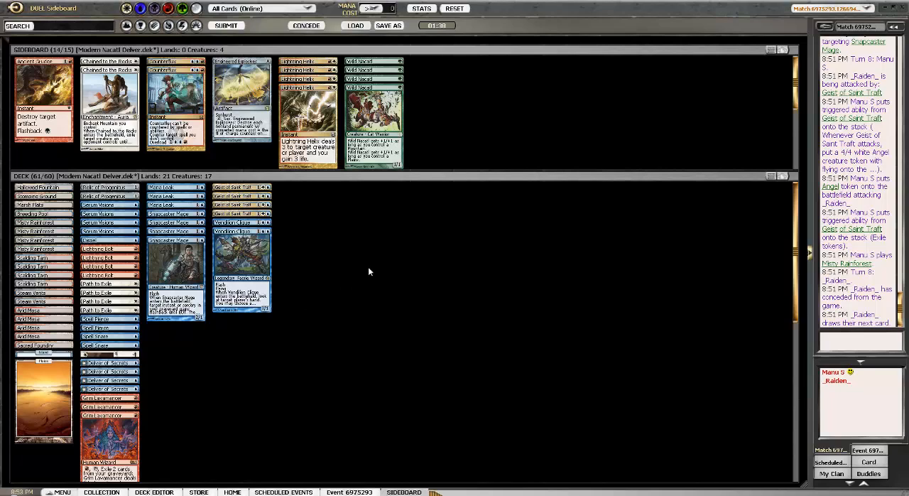
{"action": "mouse_move", "coordinate": [407, 278]}
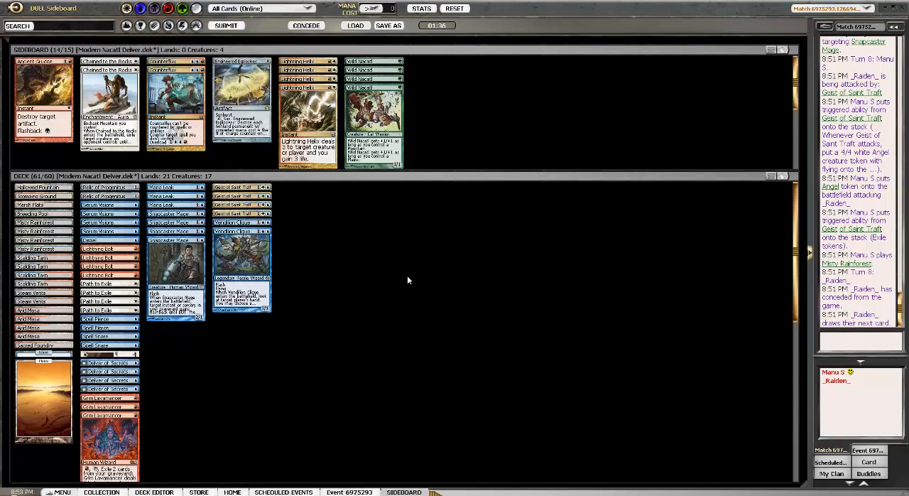
{"action": "mouse_move", "coordinate": [367, 267]}
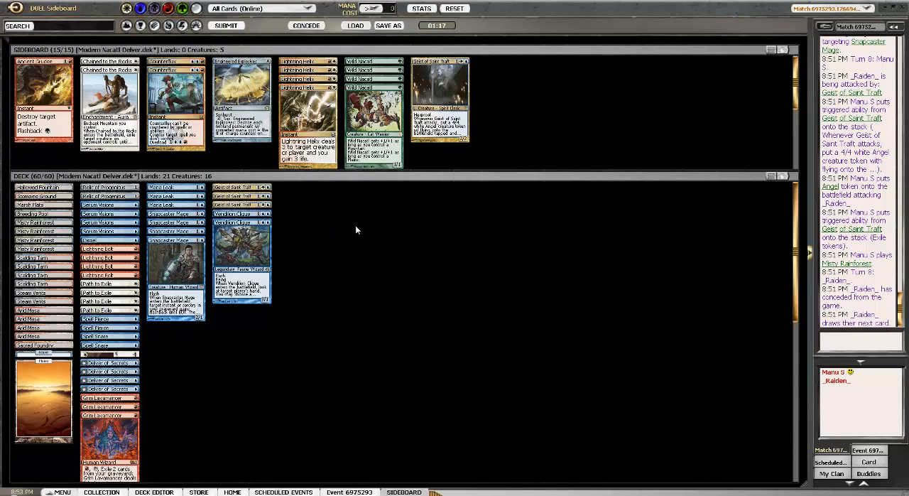
{"action": "mouse_move", "coordinate": [355, 217]}
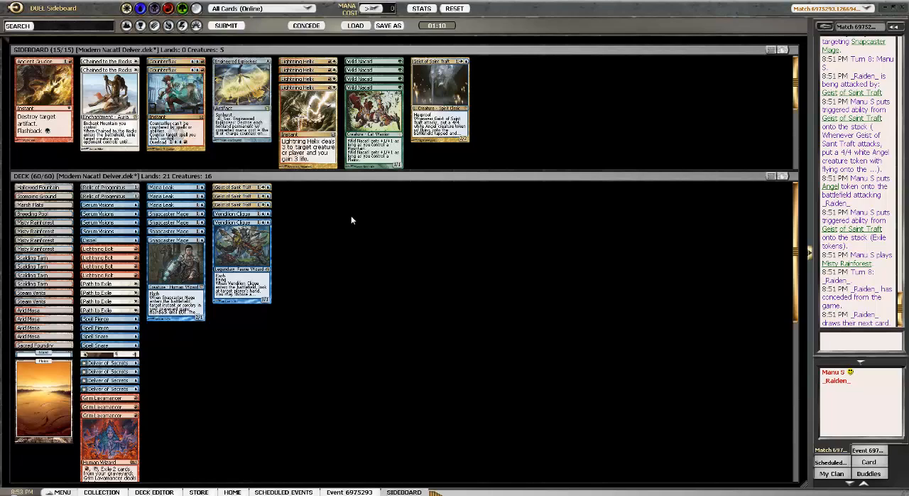
{"action": "mouse_move", "coordinate": [326, 228]}
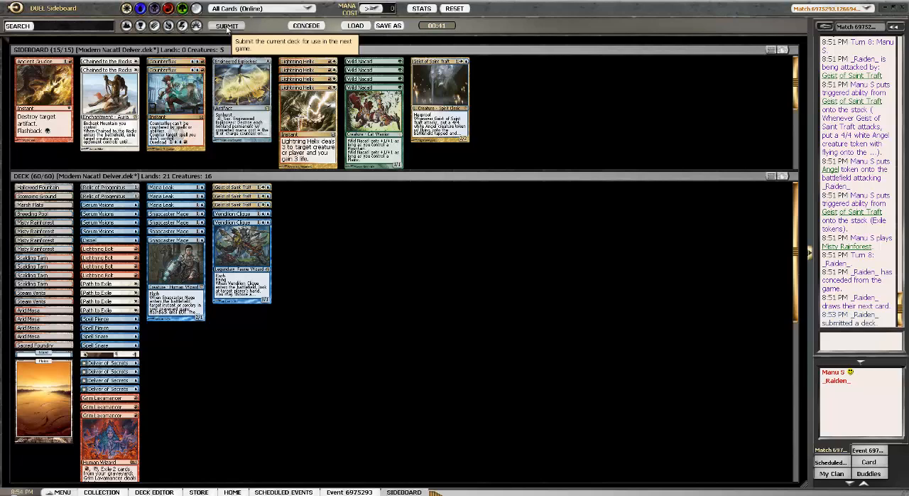
- Submit the sideboarded deck for game two and keep the seven-card hand
{"action": "left_click", "coordinate": [227, 26]}
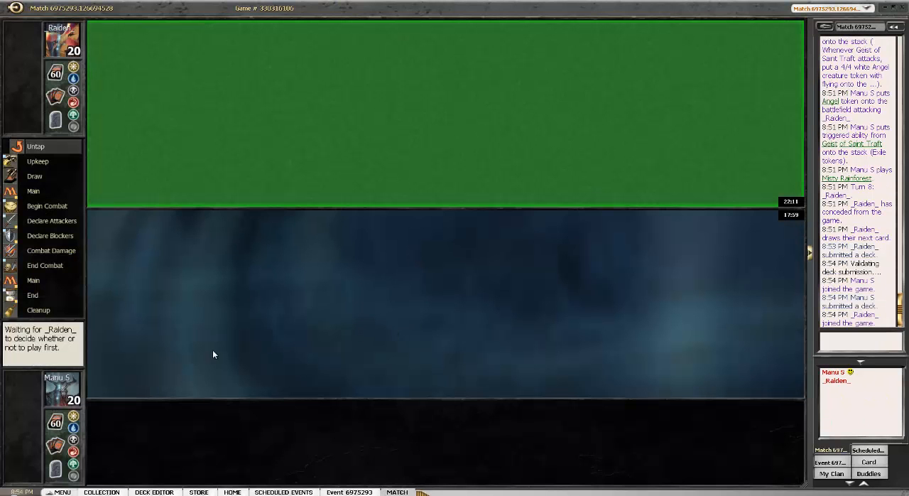
{"action": "mouse_move", "coordinate": [431, 285]}
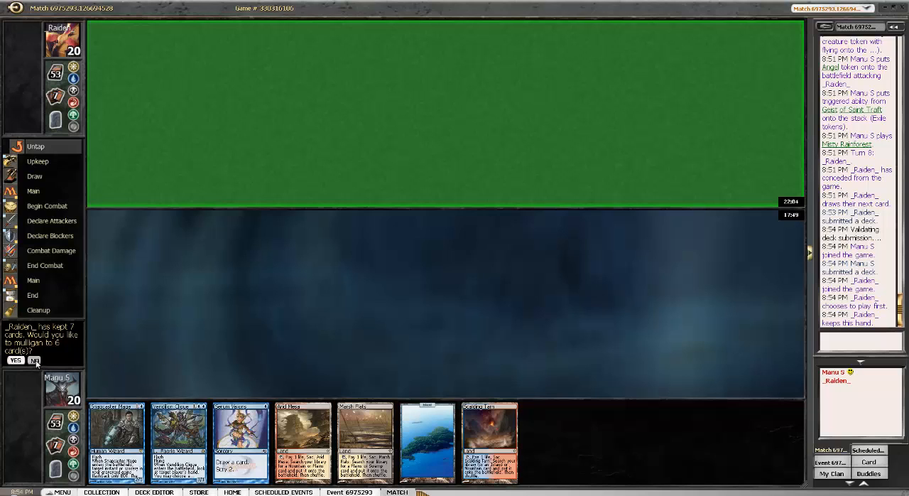
{"action": "left_click", "coordinate": [34, 359]}
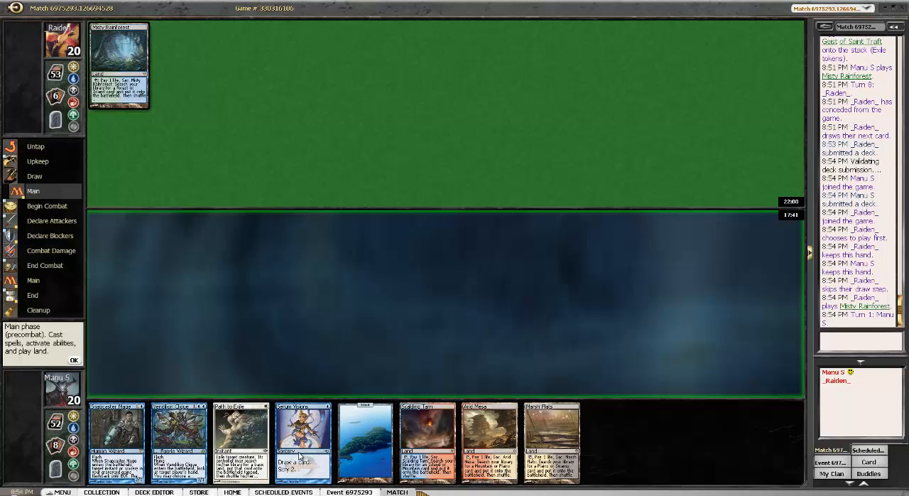
{"action": "mouse_move", "coordinate": [375, 389]}
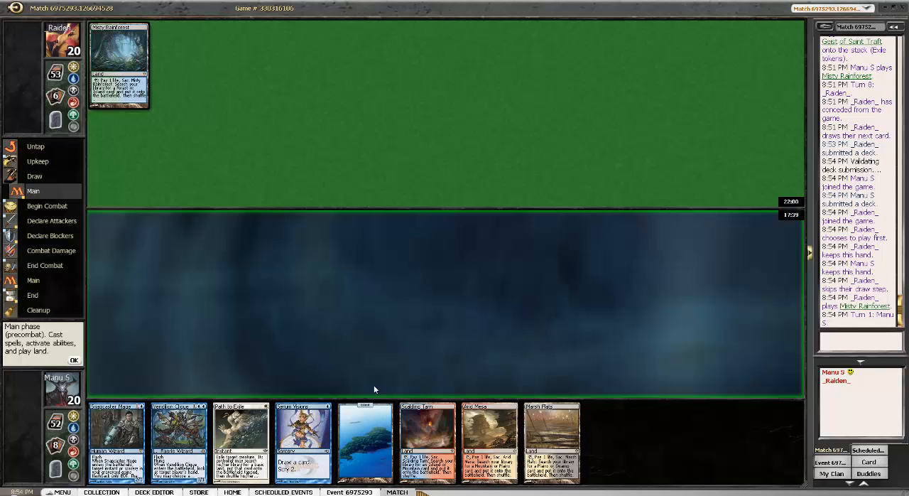
{"action": "mouse_move", "coordinate": [374, 339]}
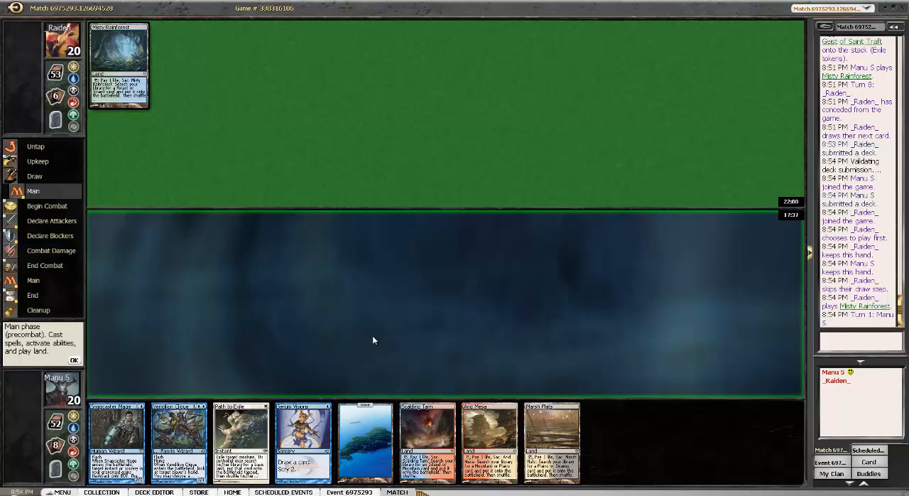
{"action": "mouse_move", "coordinate": [343, 326]}
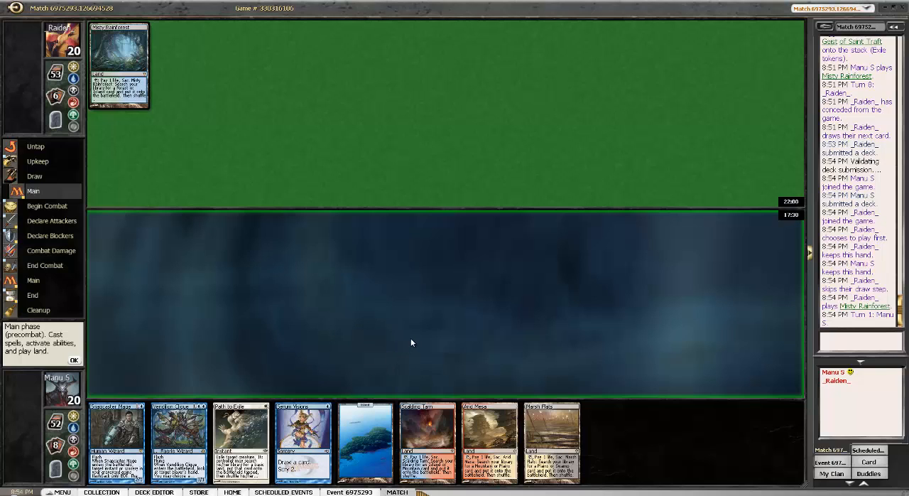
{"action": "mouse_move", "coordinate": [446, 328]}
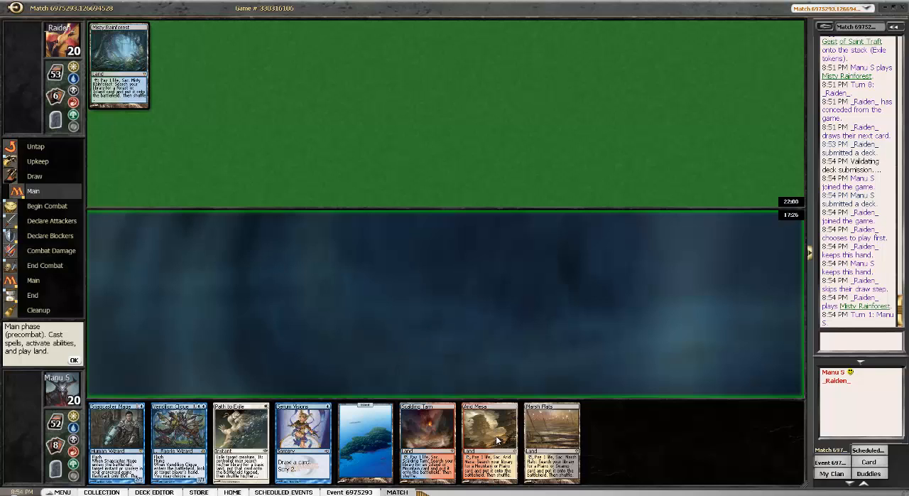
{"action": "mouse_move", "coordinate": [428, 426]}
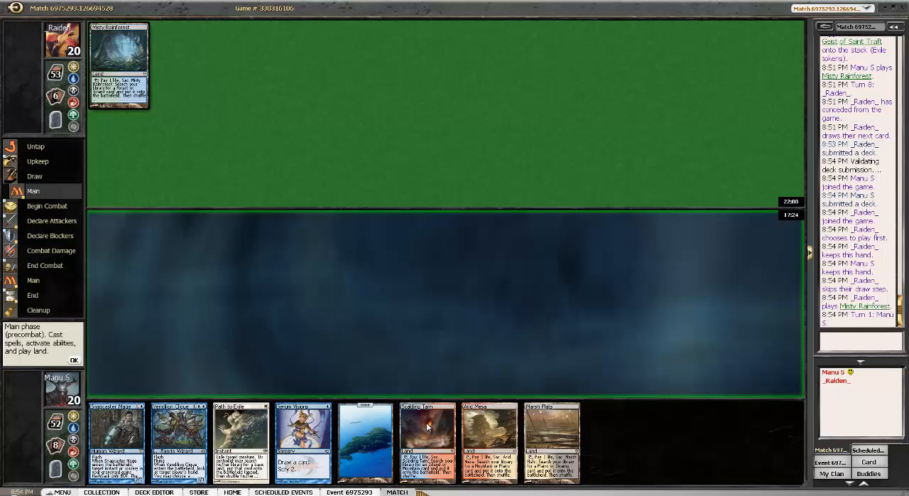
{"action": "mouse_move", "coordinate": [489, 429]}
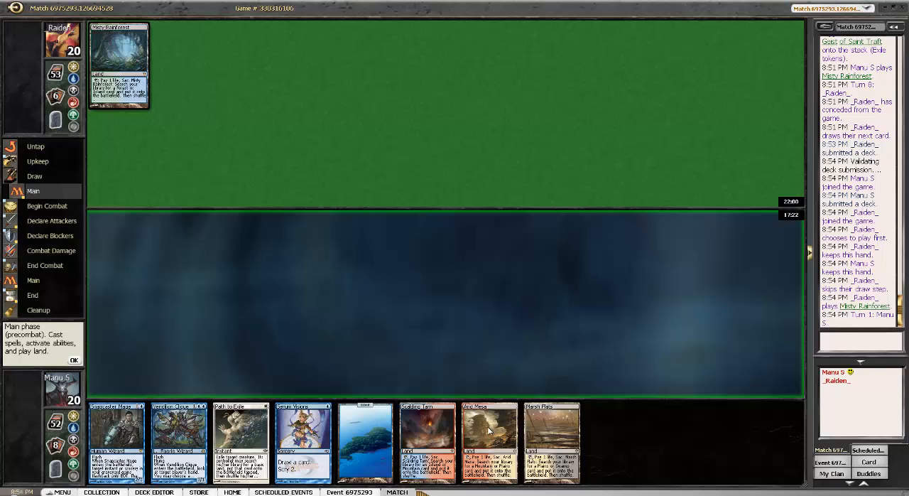
{"action": "mouse_move", "coordinate": [153, 324]}
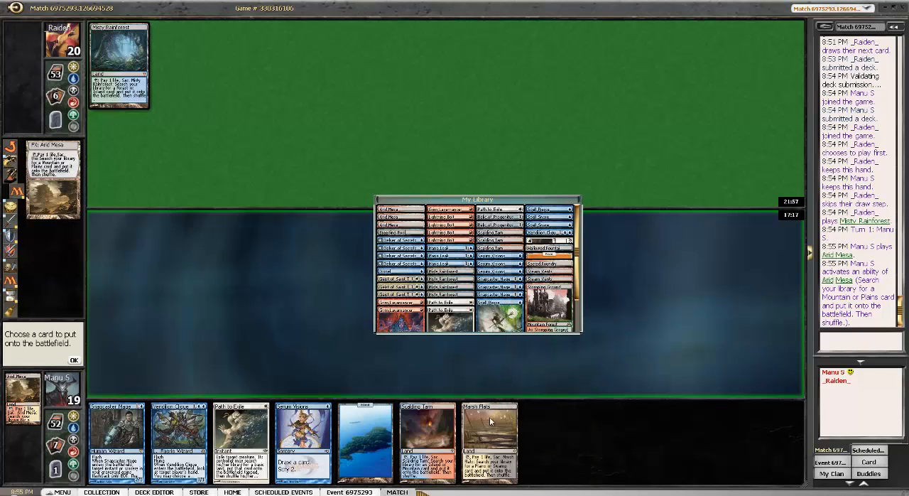
{"action": "mouse_move", "coordinate": [554, 376]}
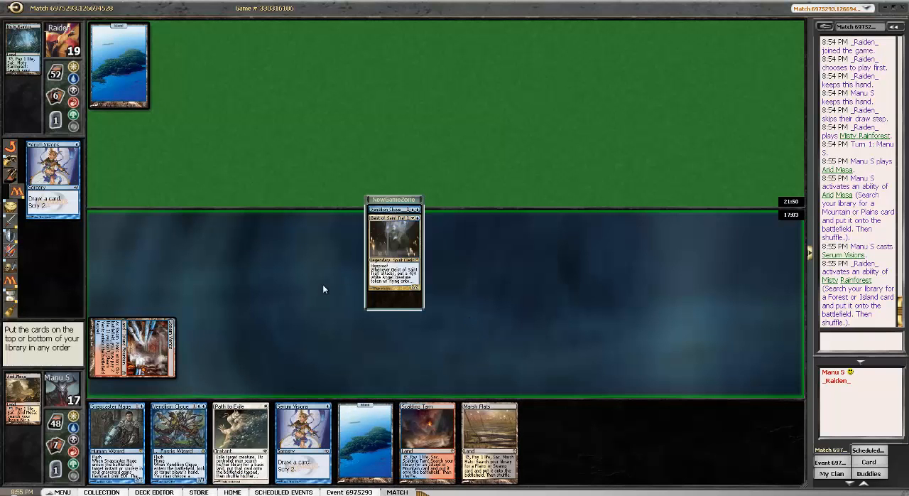
{"action": "mouse_move", "coordinate": [276, 310]}
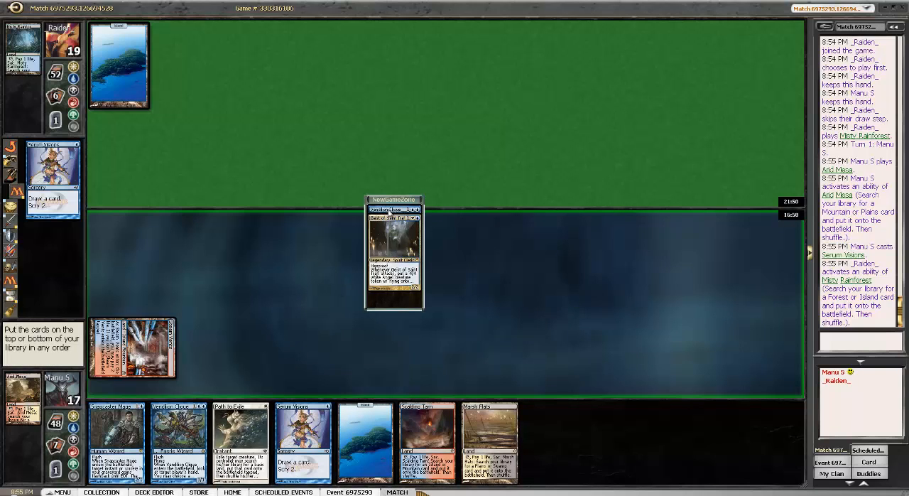
{"action": "mouse_move", "coordinate": [538, 253]}
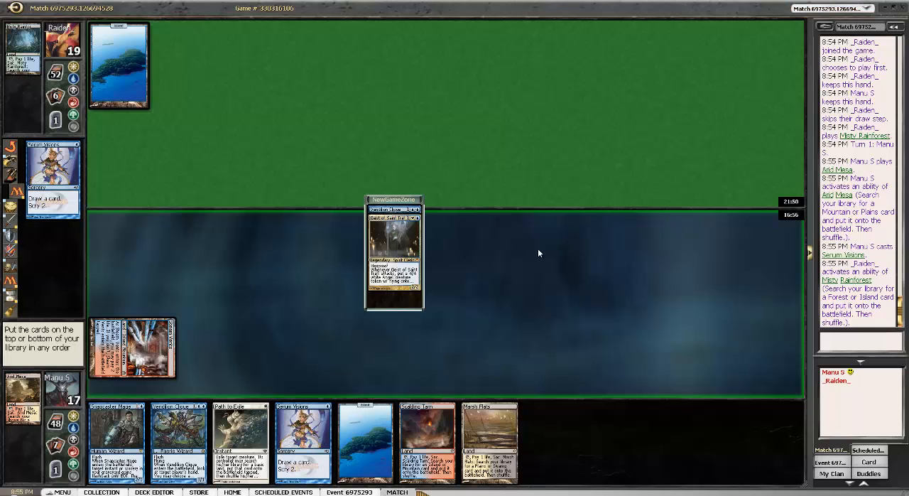
{"action": "mouse_move", "coordinate": [525, 254]}
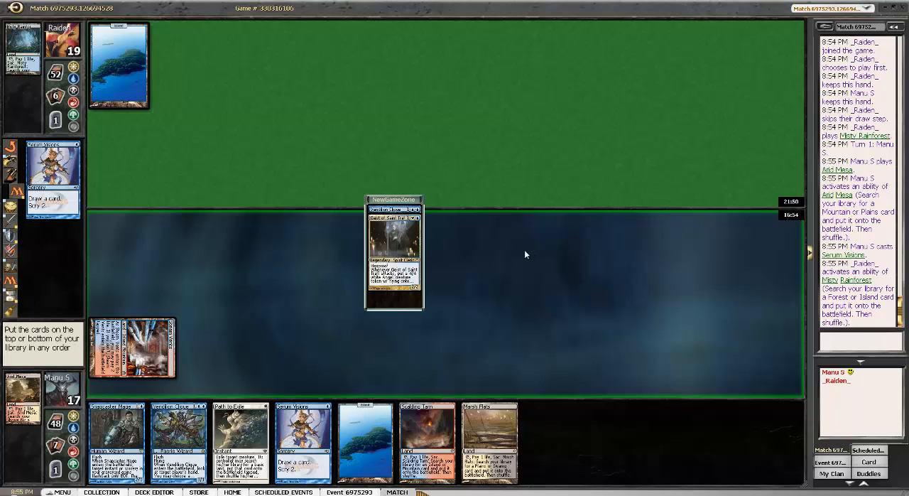
{"action": "mouse_move", "coordinate": [287, 288]}
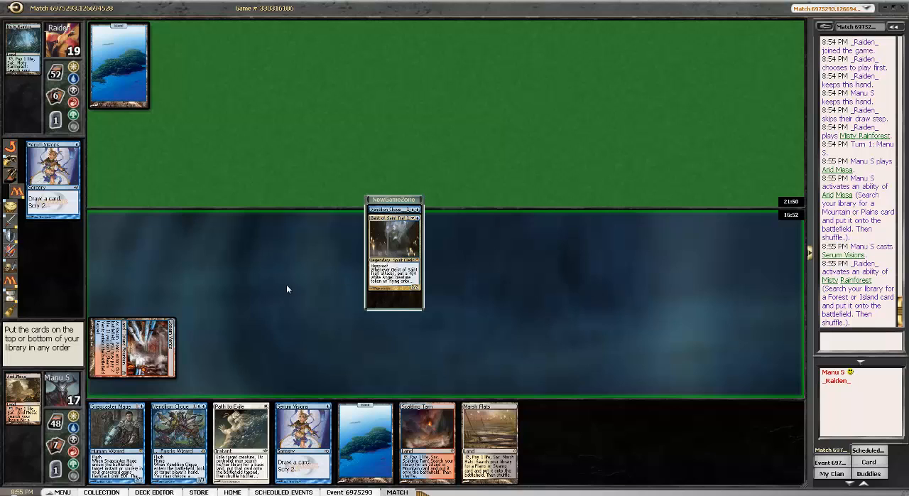
{"action": "mouse_move", "coordinate": [403, 247]}
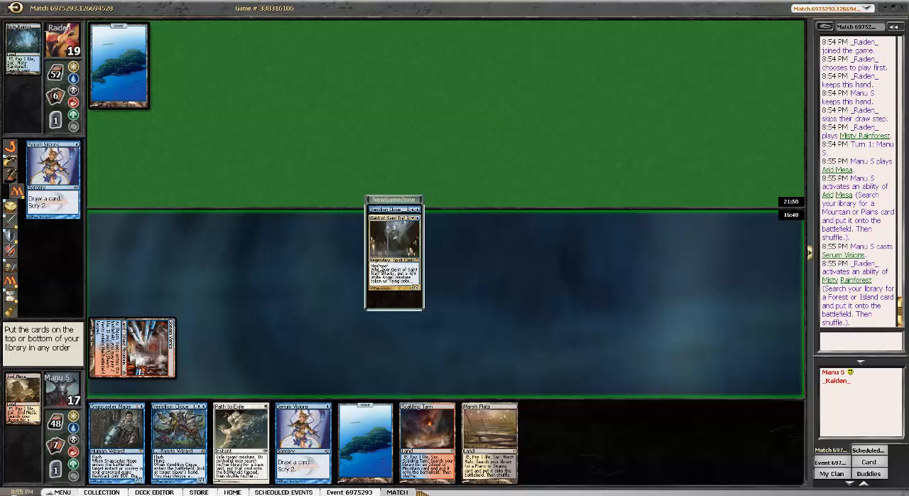
{"action": "mouse_move", "coordinate": [491, 315]}
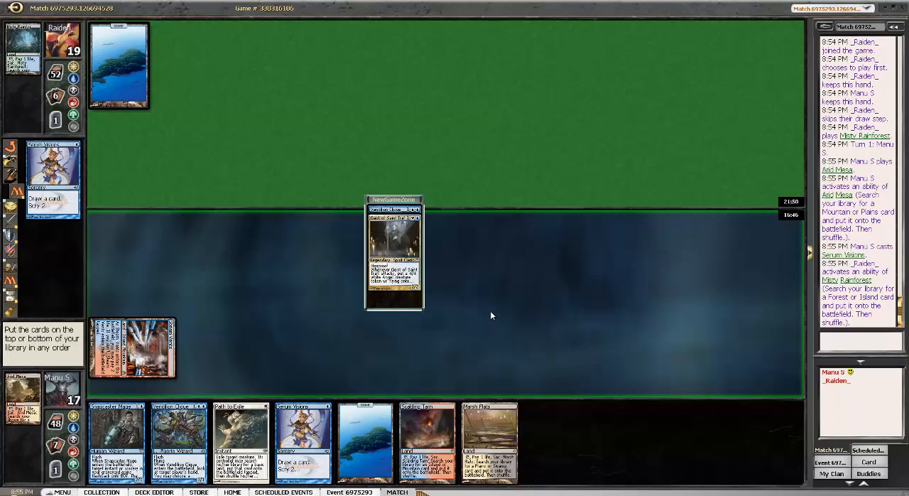
{"action": "mouse_move", "coordinate": [503, 292]}
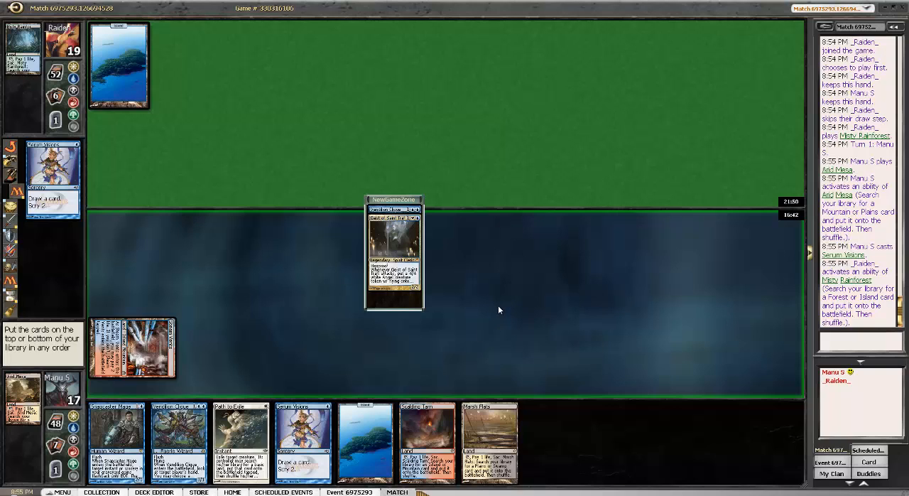
{"action": "mouse_move", "coordinate": [498, 306]}
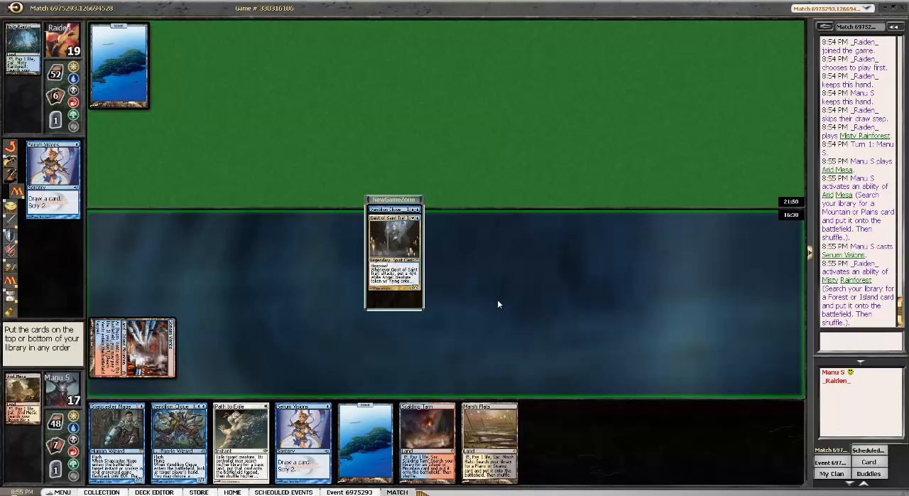
{"action": "mouse_move", "coordinate": [496, 304]}
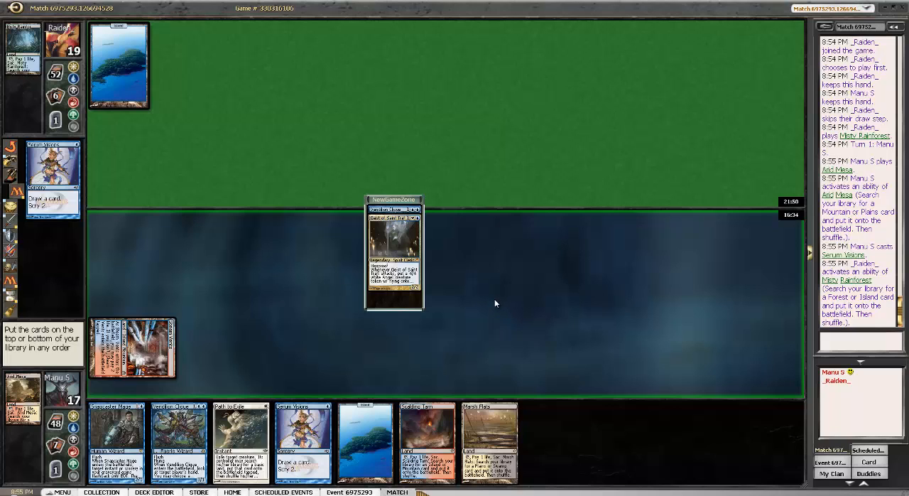
{"action": "mouse_move", "coordinate": [494, 301]}
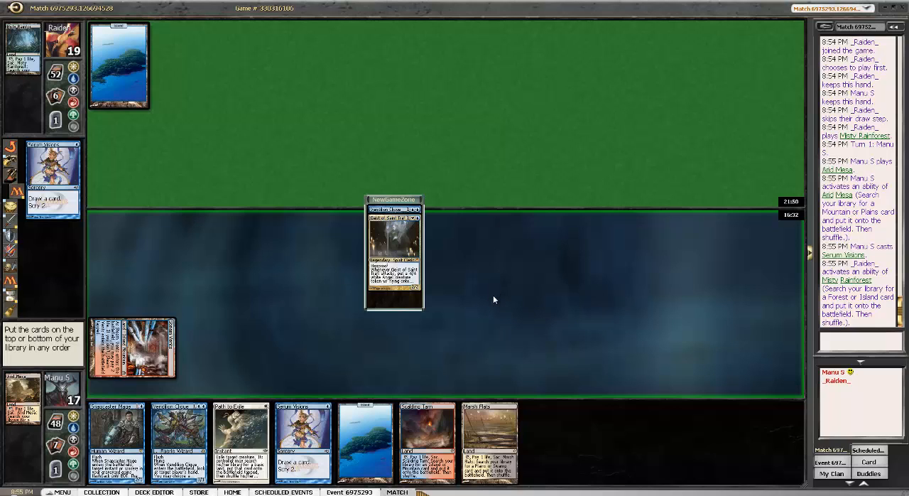
{"action": "mouse_move", "coordinate": [494, 278]}
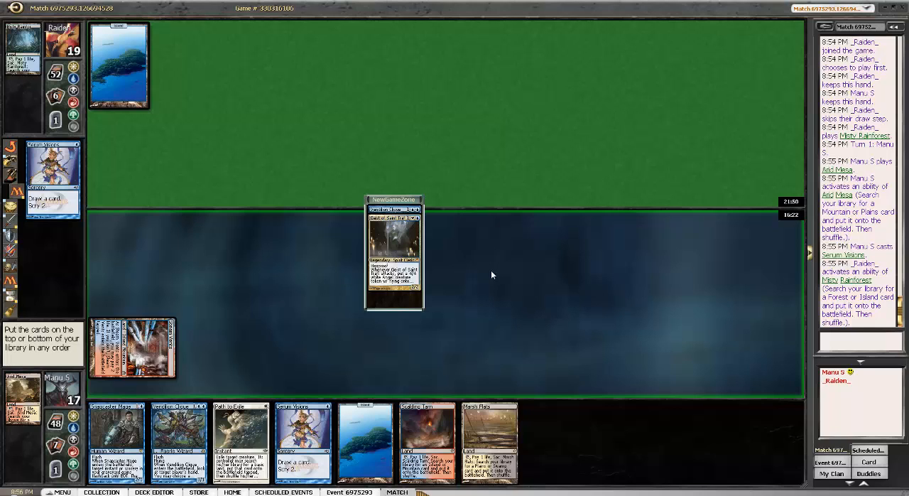
{"action": "mouse_move", "coordinate": [447, 275]}
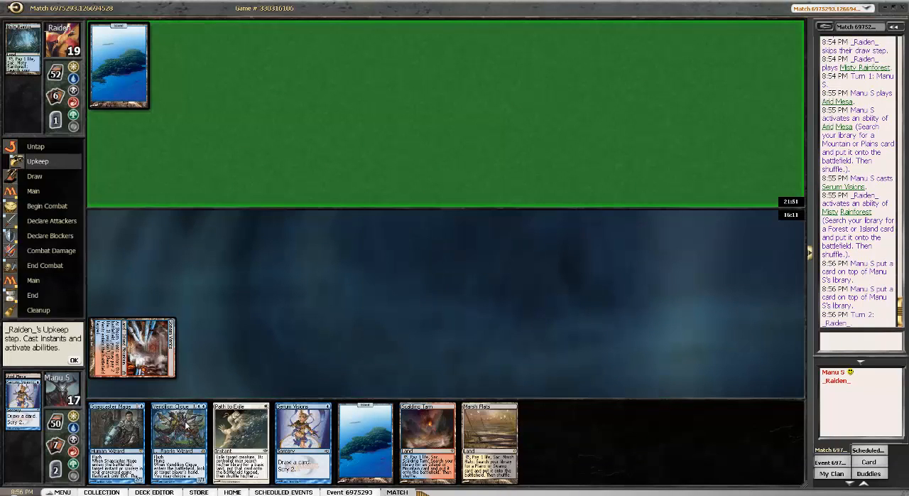
{"action": "mouse_move", "coordinate": [277, 355]}
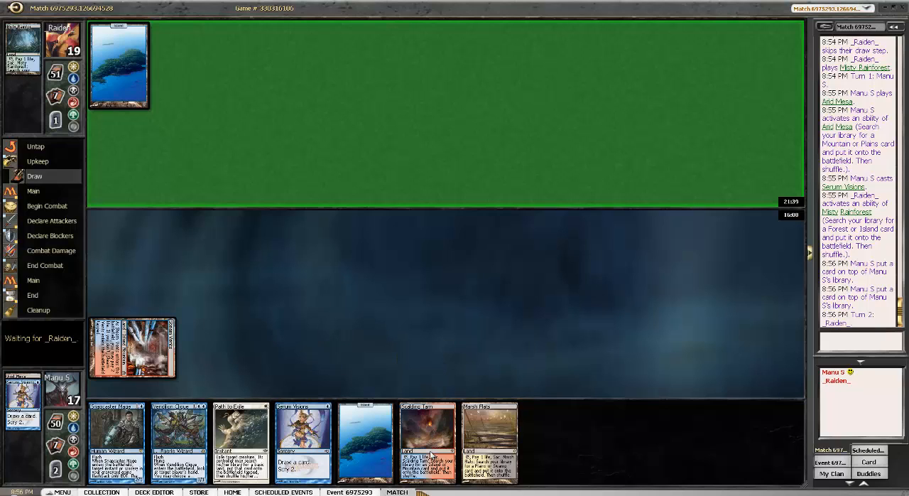
{"action": "mouse_move", "coordinate": [426, 440]}
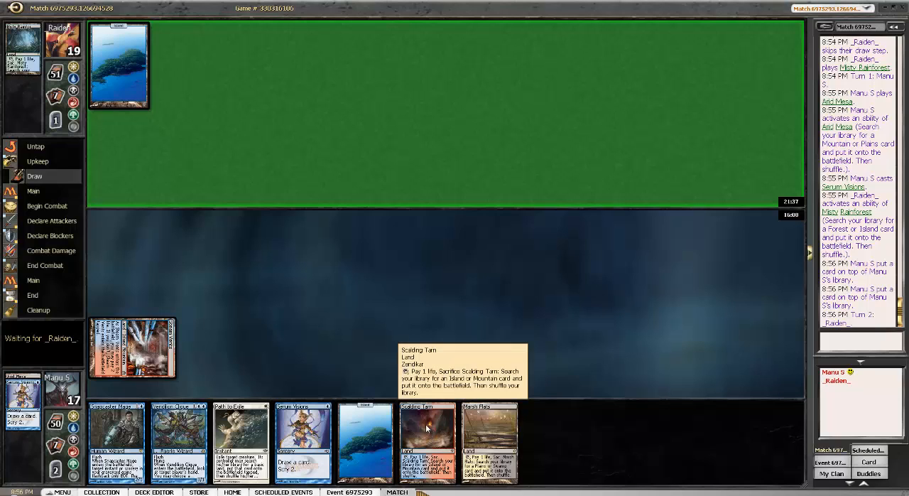
{"action": "mouse_move", "coordinate": [261, 136]}
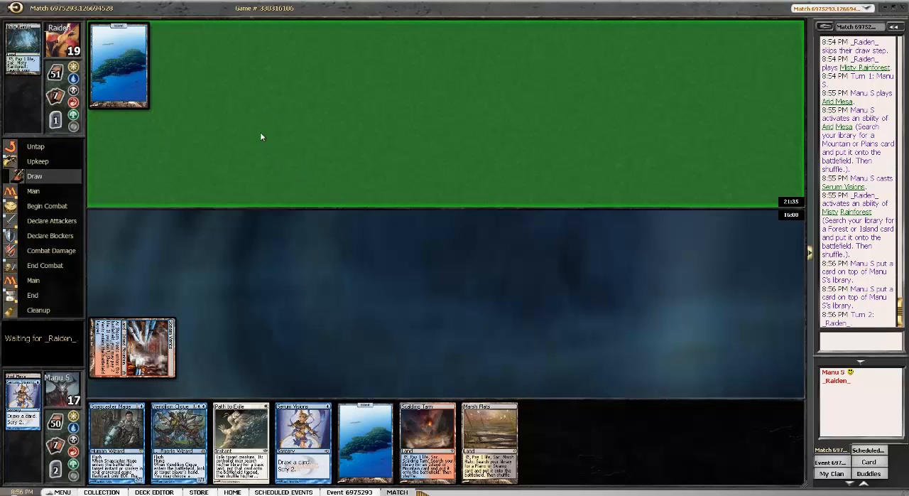
{"action": "mouse_move", "coordinate": [247, 431]}
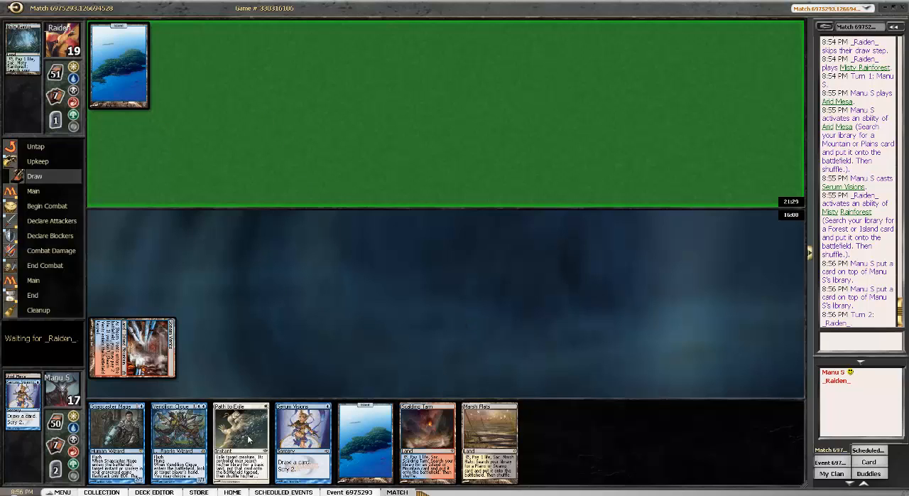
{"action": "mouse_move", "coordinate": [436, 304]}
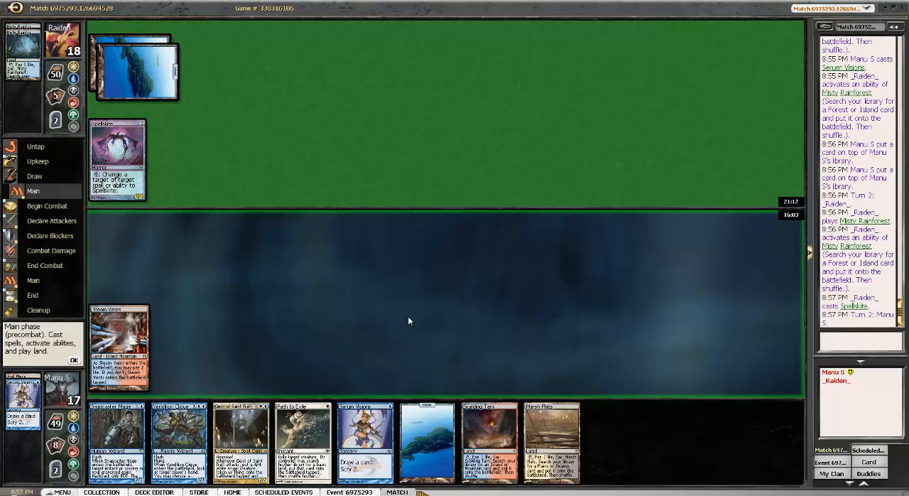
{"action": "mouse_move", "coordinate": [551, 440]}
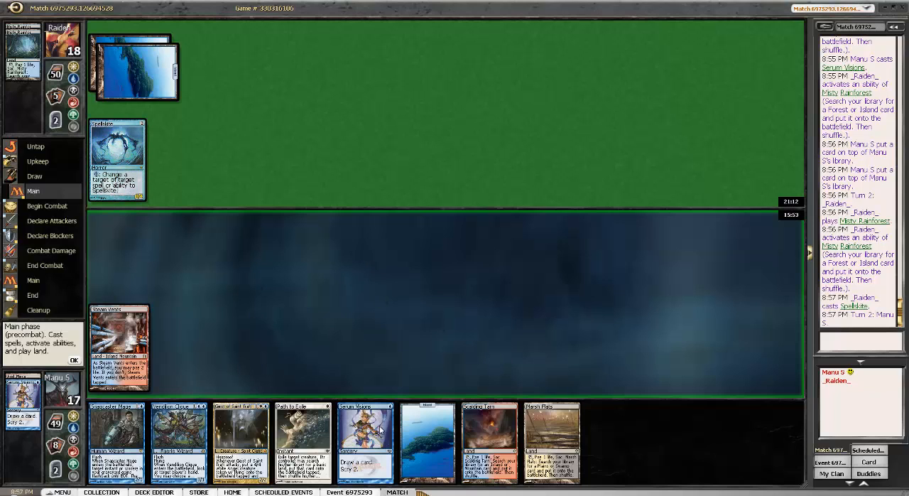
- Cast Serum Visions from hand and put both scried cards on the bottom of the library
{"action": "left_click", "coordinate": [116, 161]}
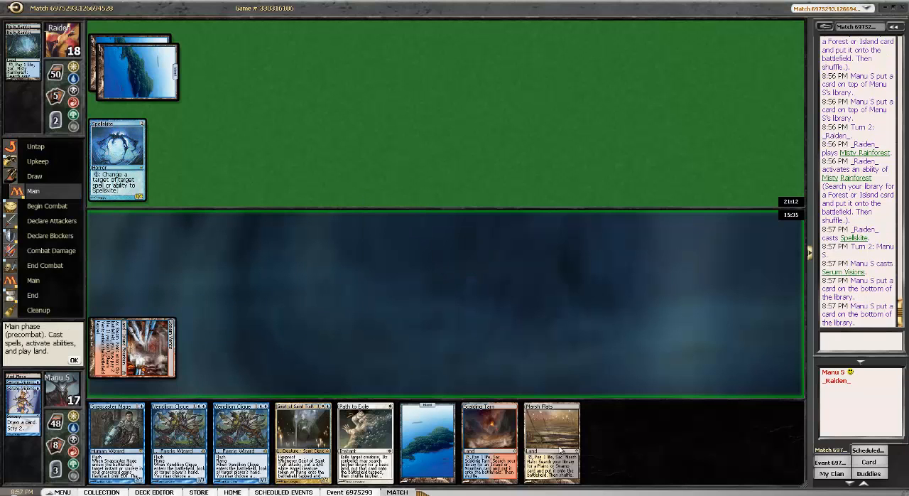
{"action": "mouse_move", "coordinate": [553, 440]}
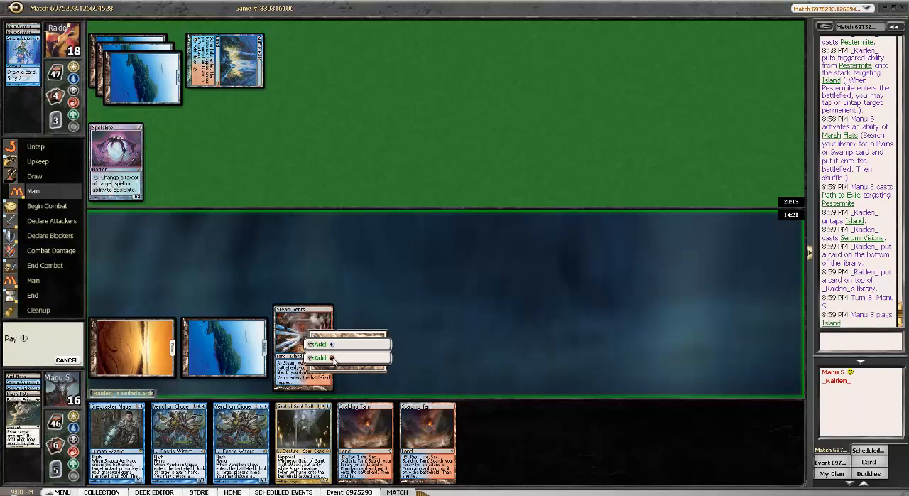
- Tap Misty Rainforest for mana and send Geist of Saint Traft into the attack
{"action": "left_click", "coordinate": [318, 343]}
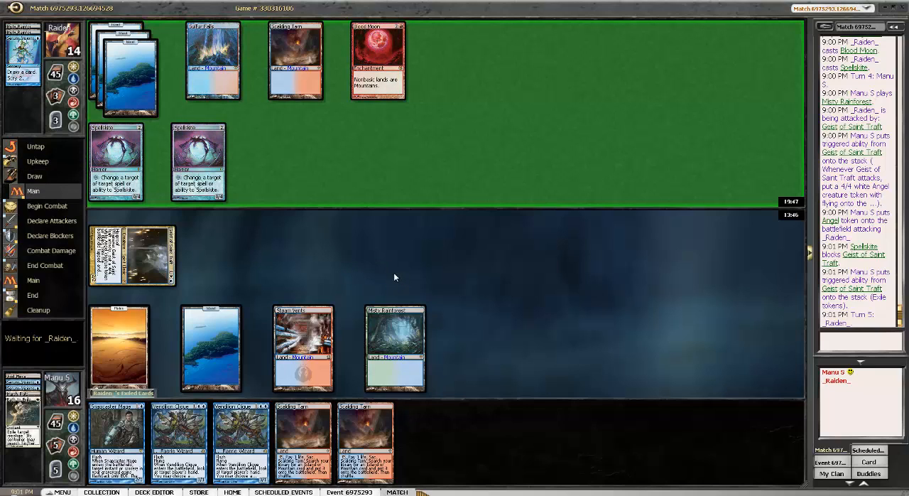
- Pass priority through the opponent's turn six until they concede game two
{"action": "left_click", "coordinate": [47, 204]}
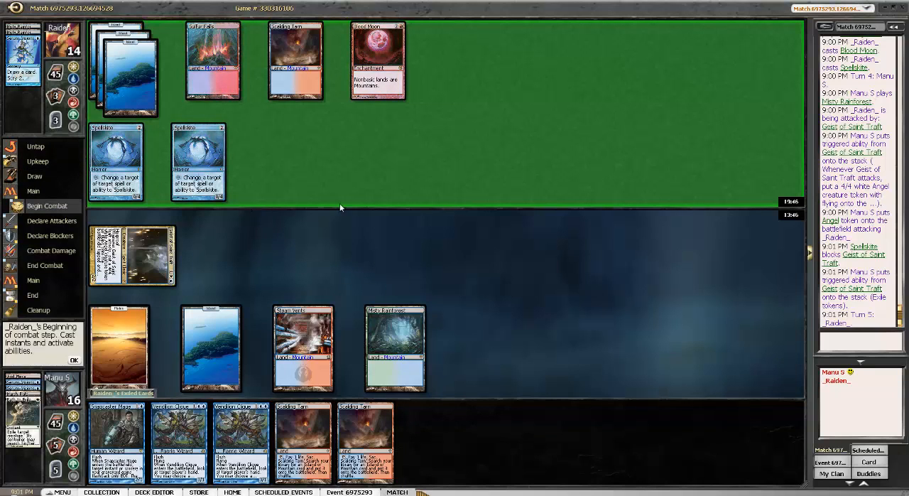
{"action": "left_click", "coordinate": [45, 265]}
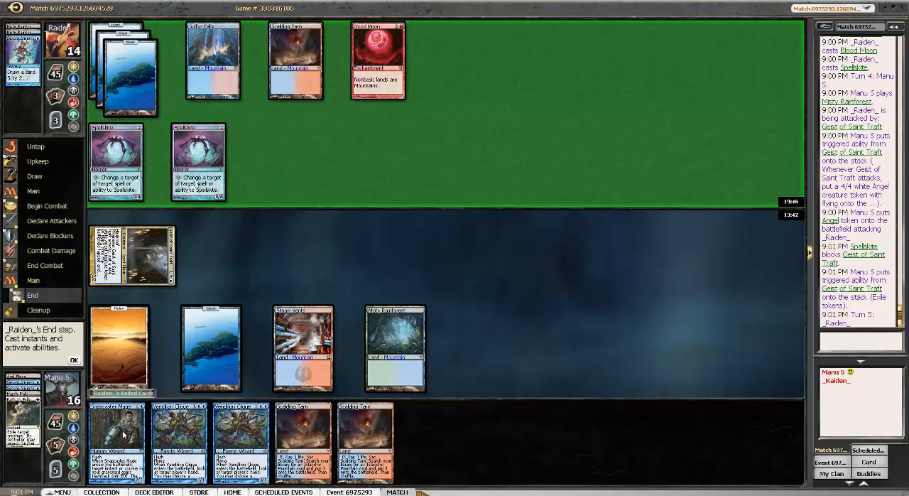
{"action": "left_click", "coordinate": [210, 348]}
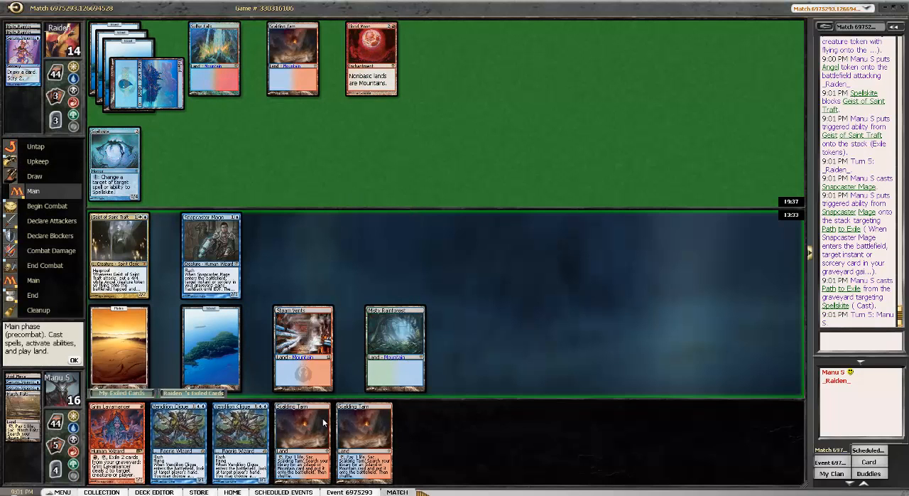
{"action": "left_click", "coordinate": [364, 426]}
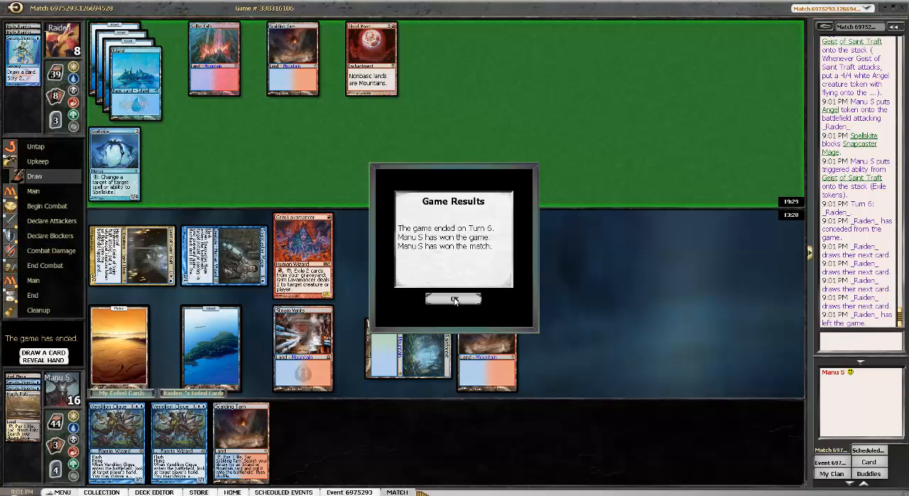
- Confirm OK on Game Results to return to the event standings and round pairings
{"action": "left_click", "coordinate": [454, 298]}
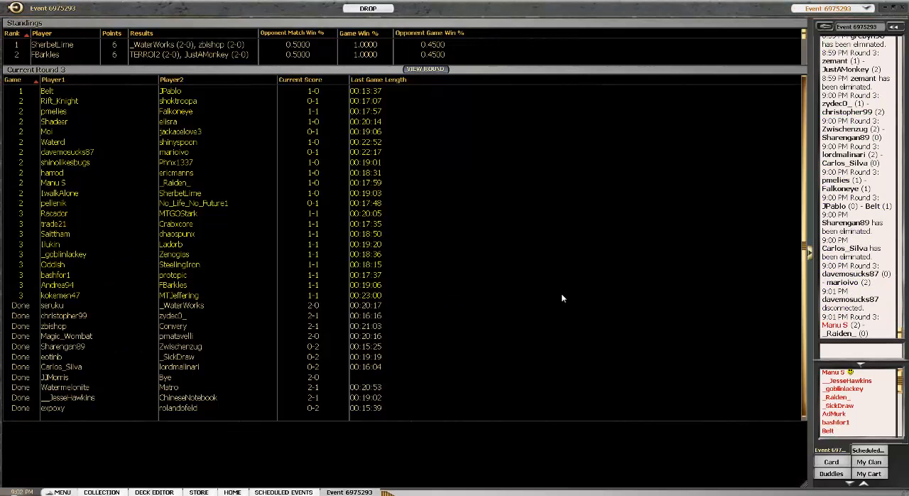
{"action": "mouse_move", "coordinate": [469, 447]}
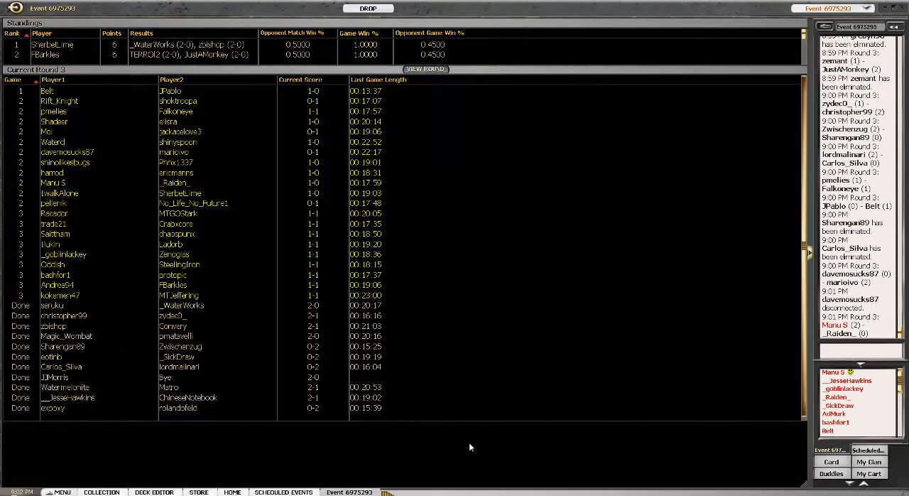